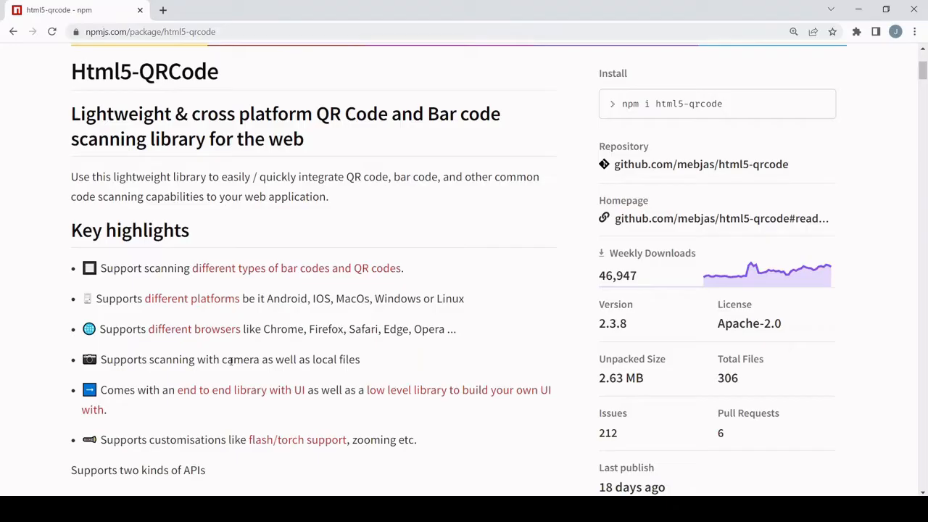
Step: Leave the my-app PowerShell window and return to App.js with blank lines above the App function
{"action": "left_click_drag", "start_coordinate": [221, 359], "coordinate": [359, 359]}
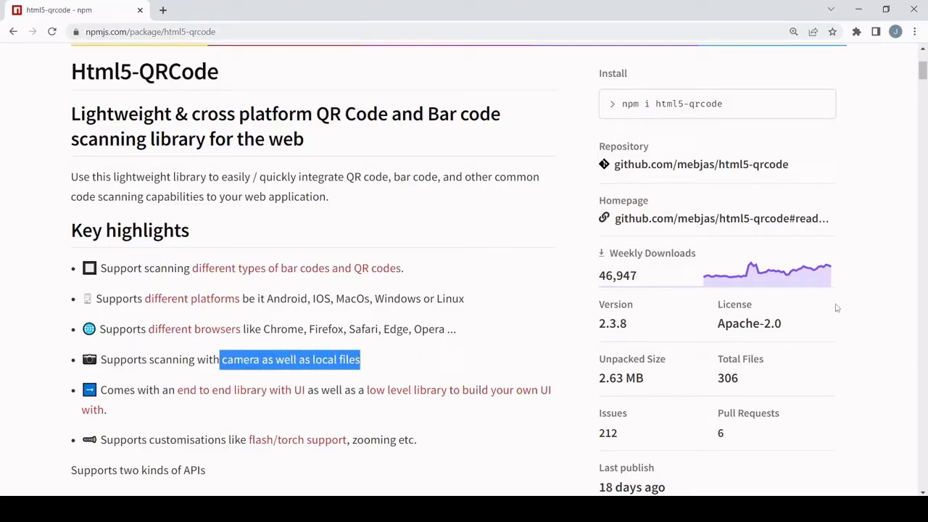
{"action": "left_click", "coordinate": [852, 311]}
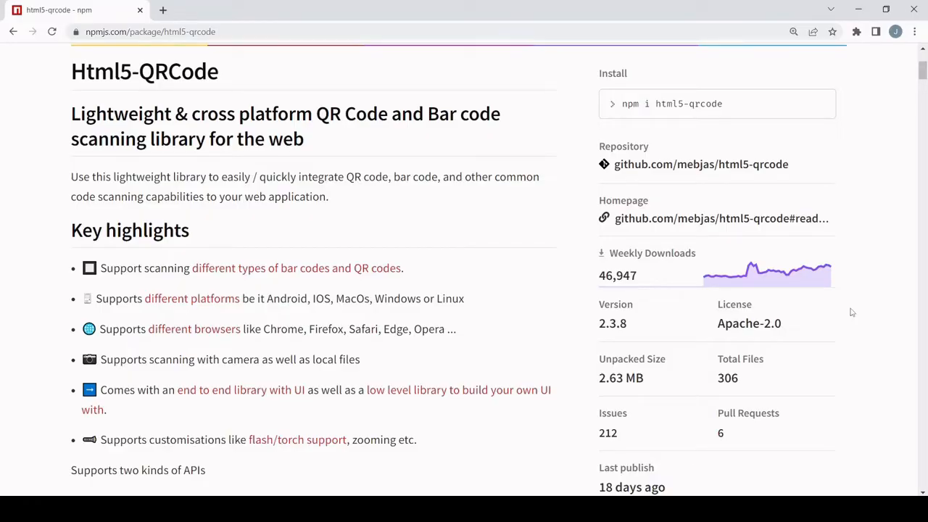
{"action": "mouse_move", "coordinate": [725, 154]}
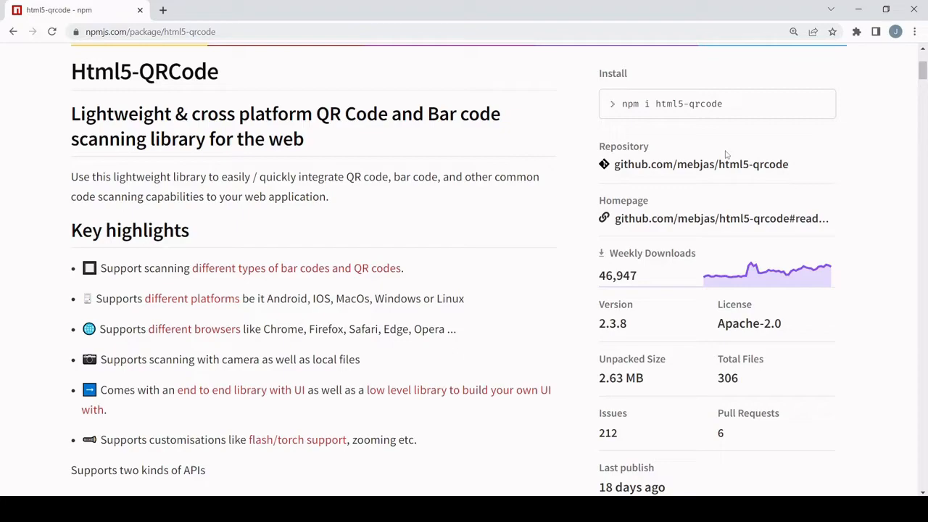
{"action": "left_click", "coordinate": [819, 103]}
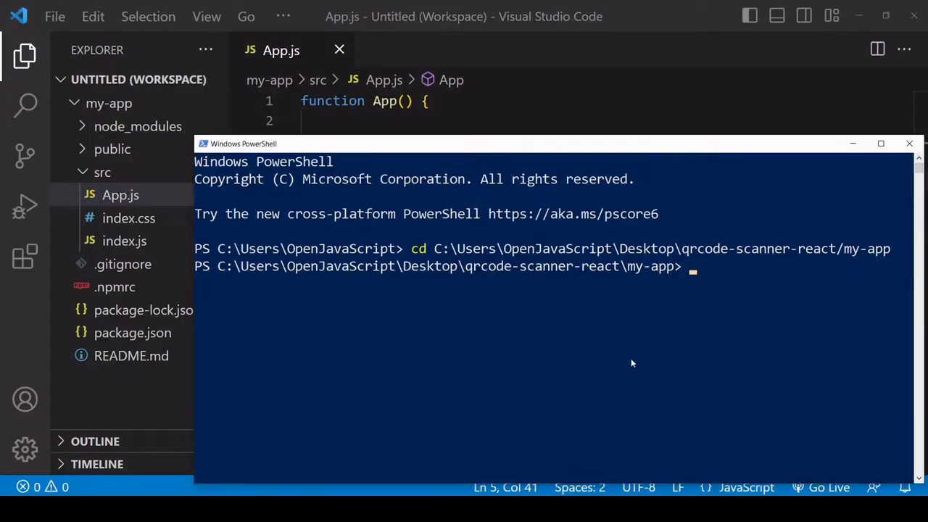
{"action": "mouse_move", "coordinate": [690, 340]}
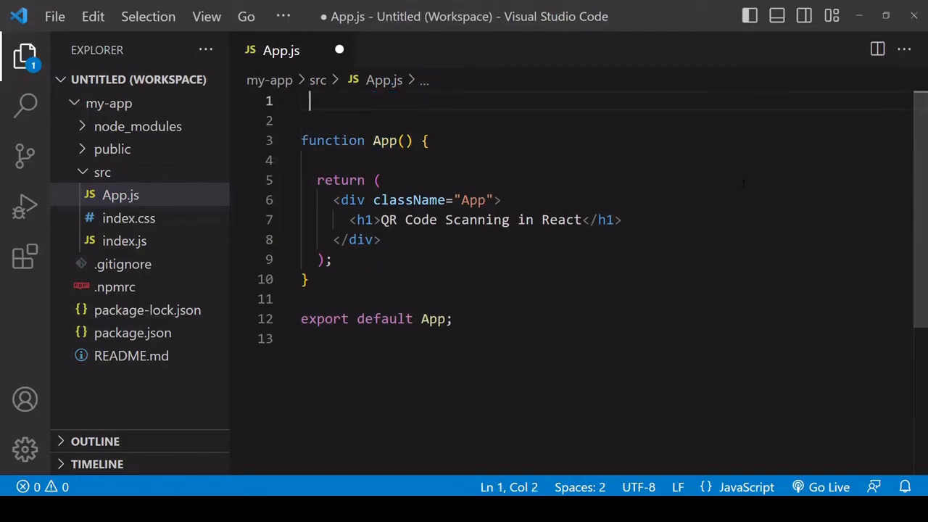
Step: Import Html5QrcodeScanner from "html5-qrcode" and start a new Html5QrcodeScanner inside App
{"action": "type", "text": "import"}
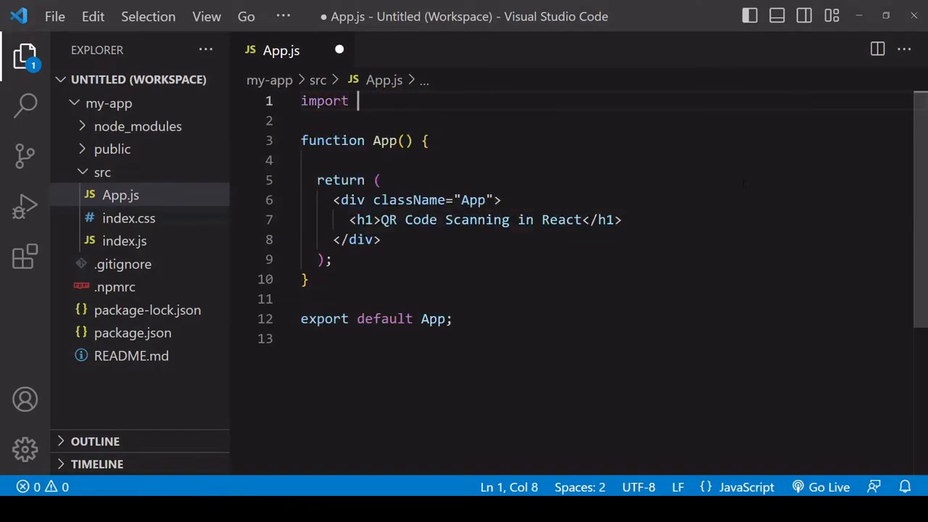
{"action": "type", "text": "{ html"}
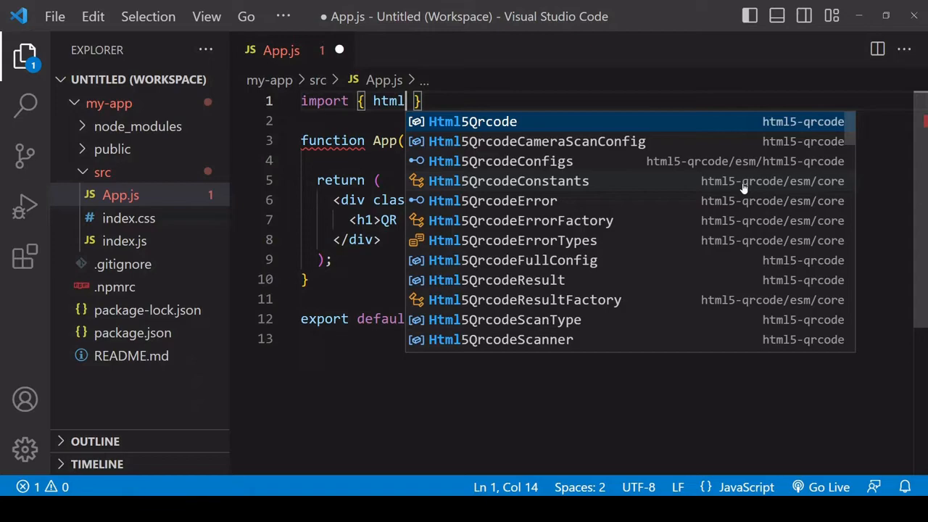
{"action": "mouse_move", "coordinate": [730, 320]}
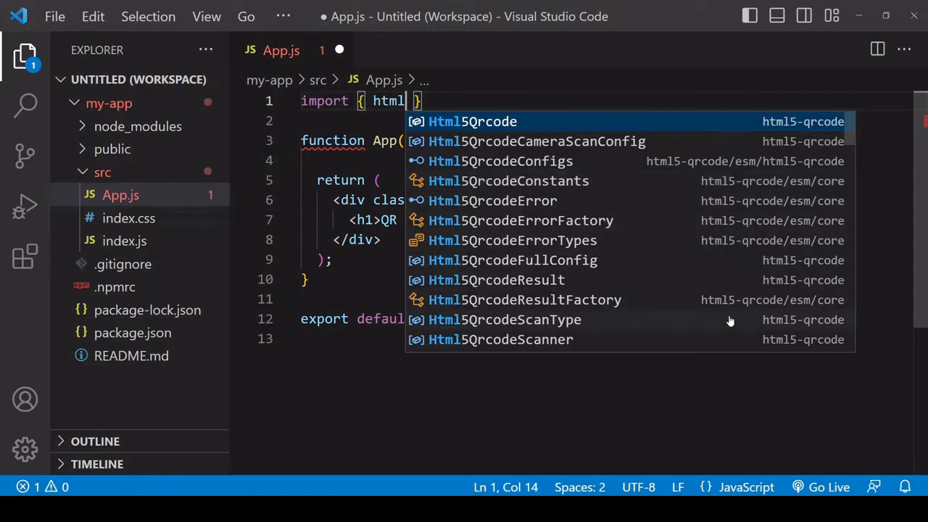
{"action": "left_click", "coordinate": [499, 339]}
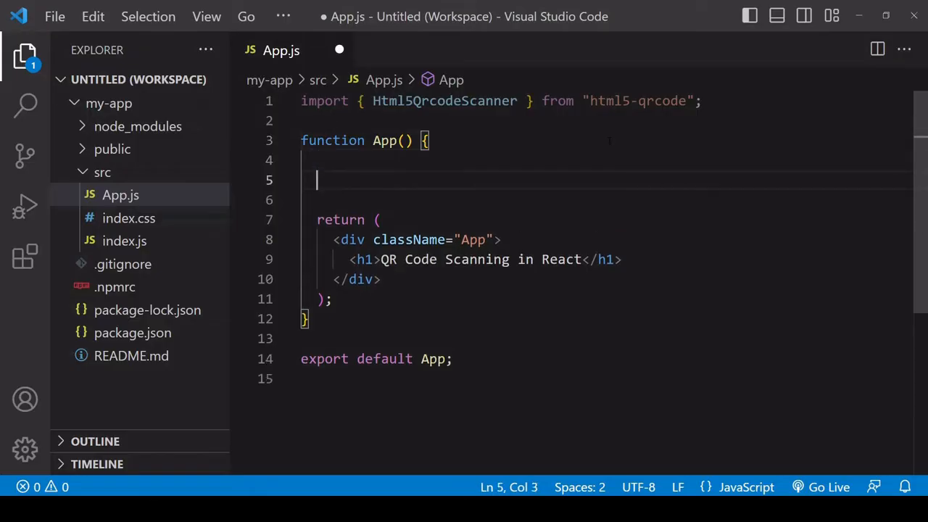
{"action": "type", "text": "new Html5QrcodeScanner"}
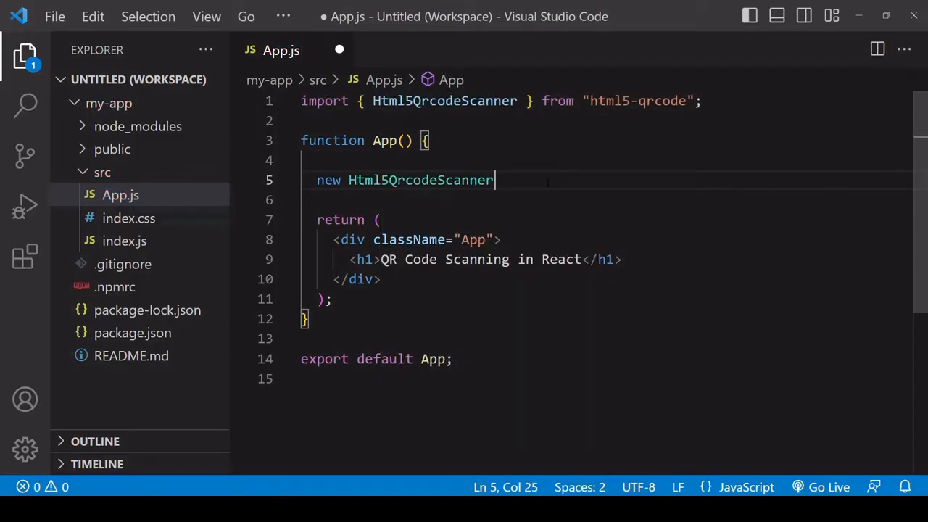
Step: Target the scanner at 'reader' with qrbox width 250, height 250 and fps 5
{"action": "type", "text": "('"}
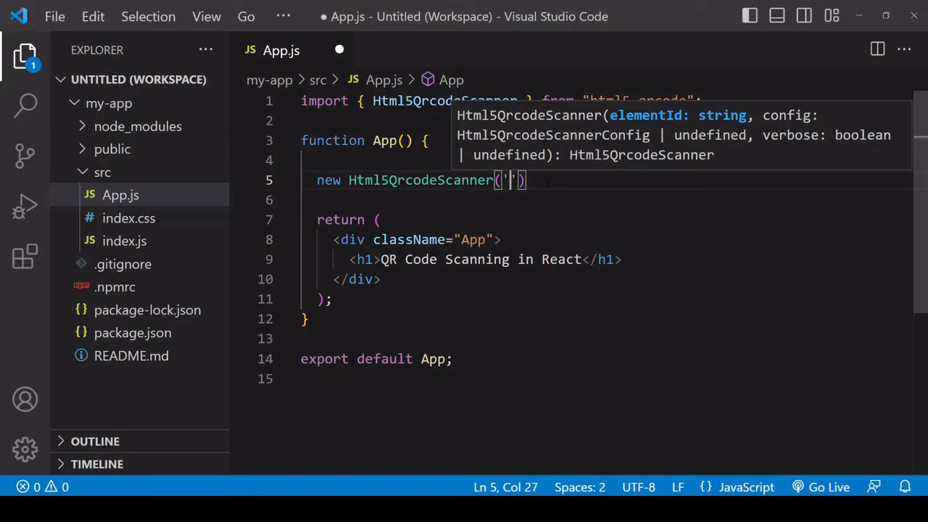
{"action": "type", "text": "reader"}
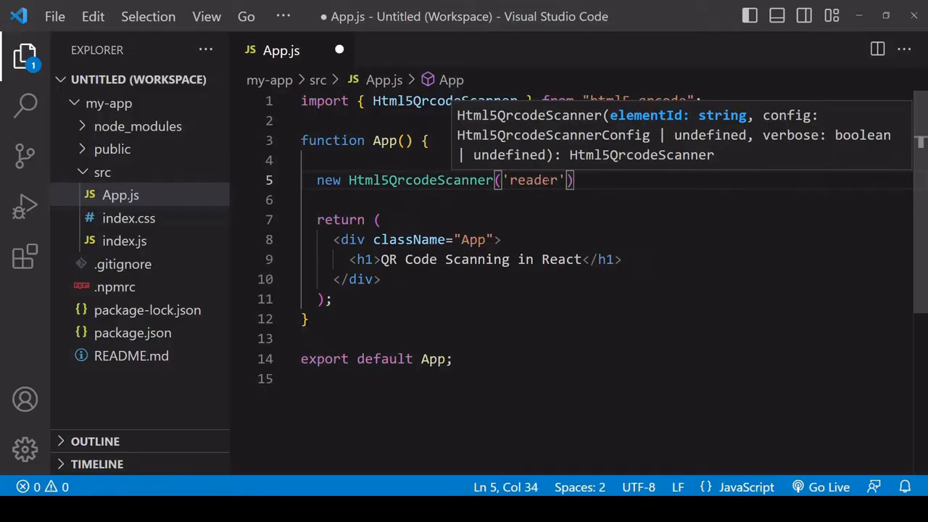
{"action": "type", "text": ", {}"}
{"action": "type", "text": "qrbox: {"}
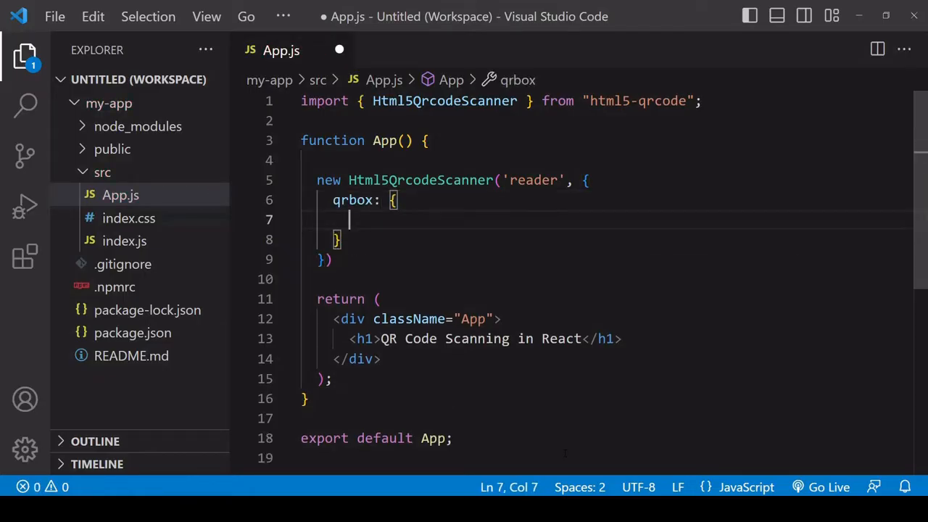
{"action": "type", "text": "width: 25"}
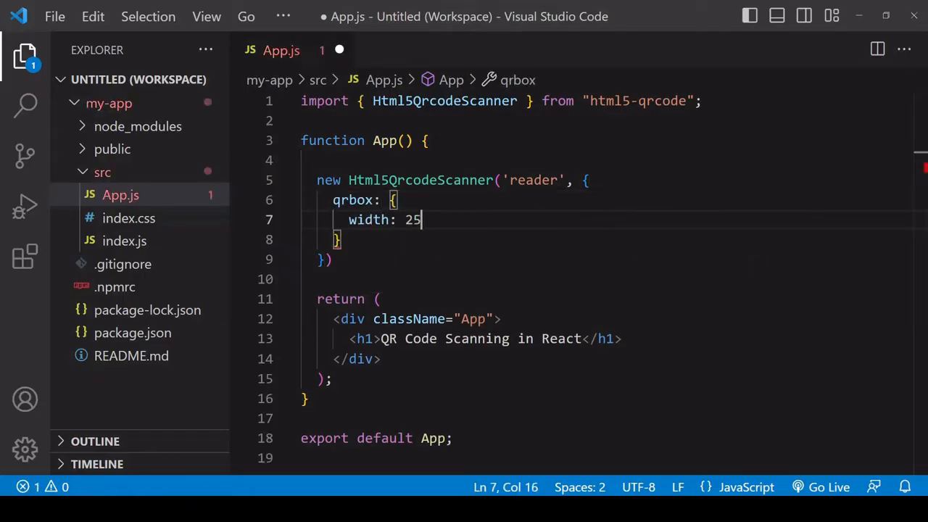
{"action": "type", "text": "0,"}
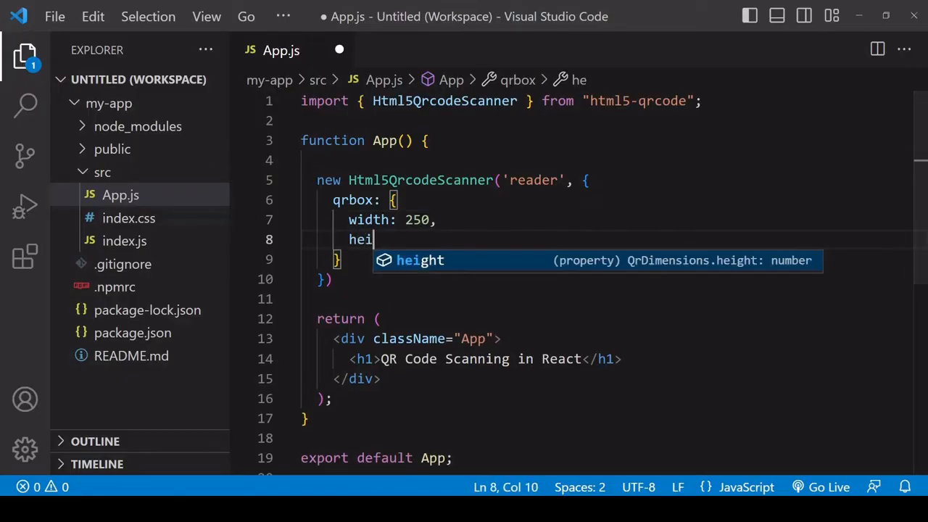
{"action": "type", "text": "ght: 2"}
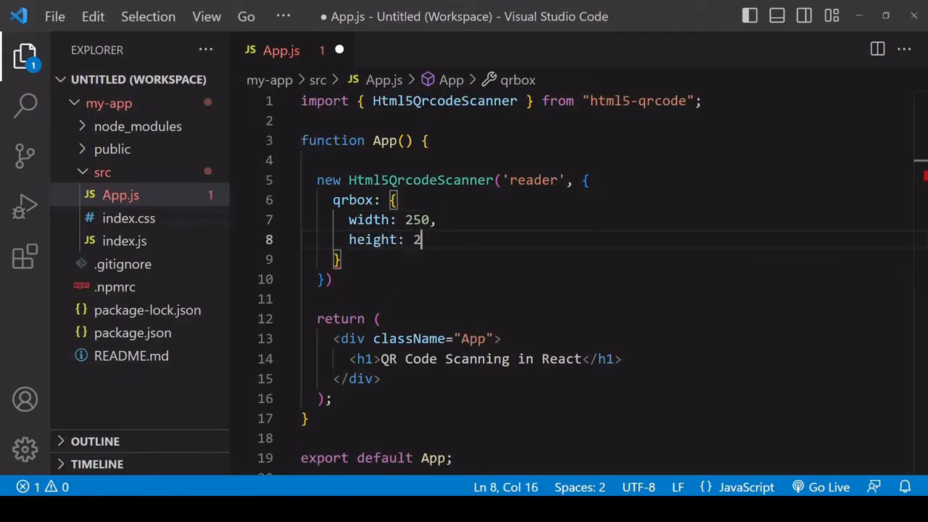
{"action": "type", "text": "50,"}
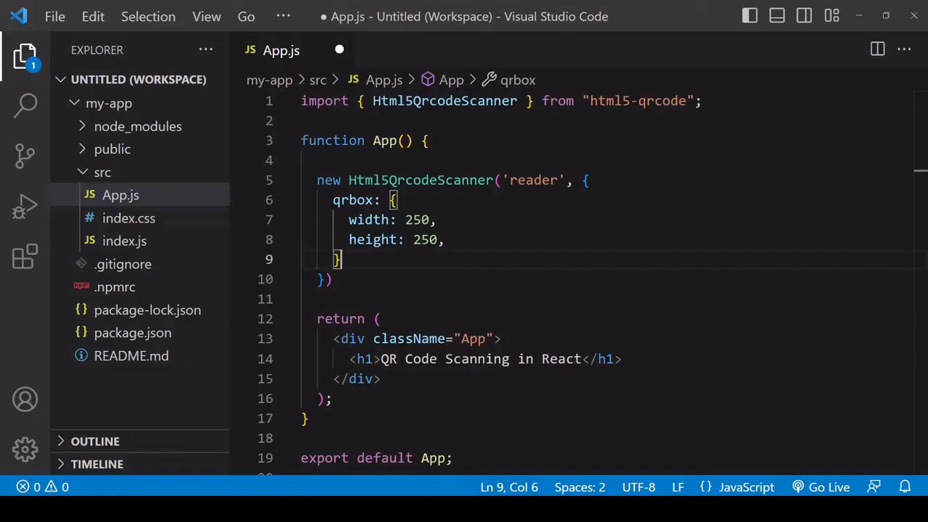
{"action": "type", "text": ","}
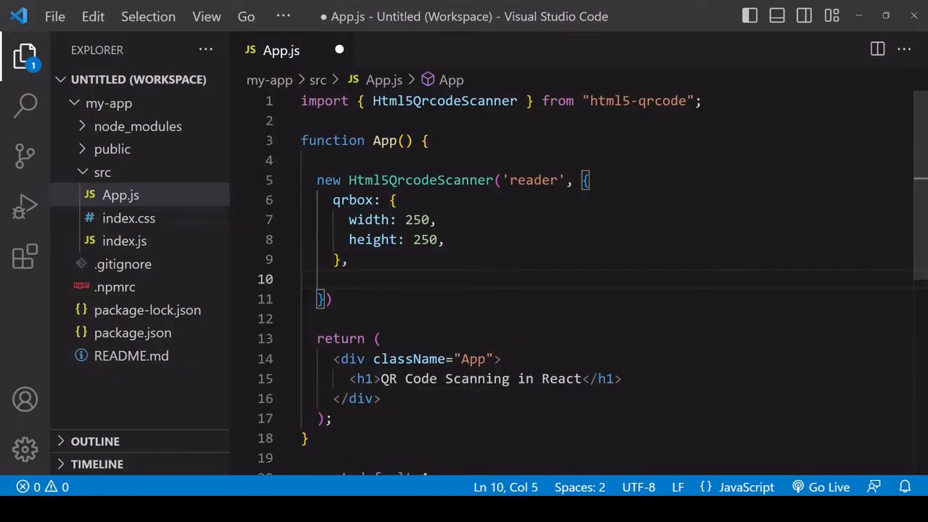
{"action": "type", "text": "fps:"}
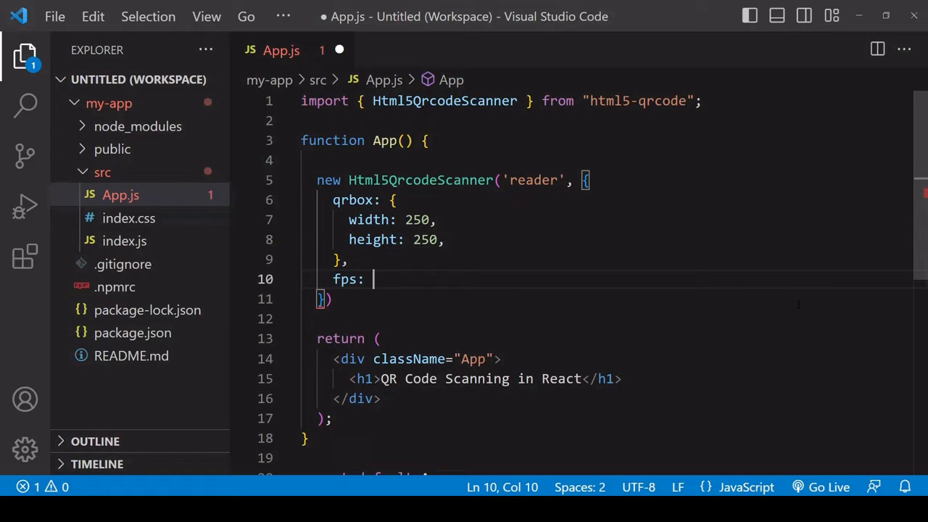
{"action": "type", "text": "5"}
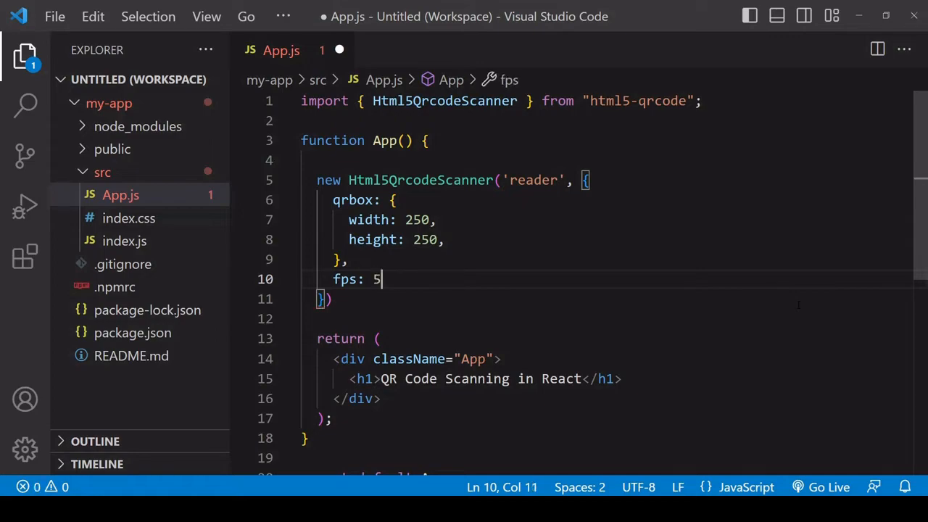
{"action": "type", "text": ","}
{"action": "left_click", "coordinate": [607, 180]}
{"action": "type", "text": "con"}
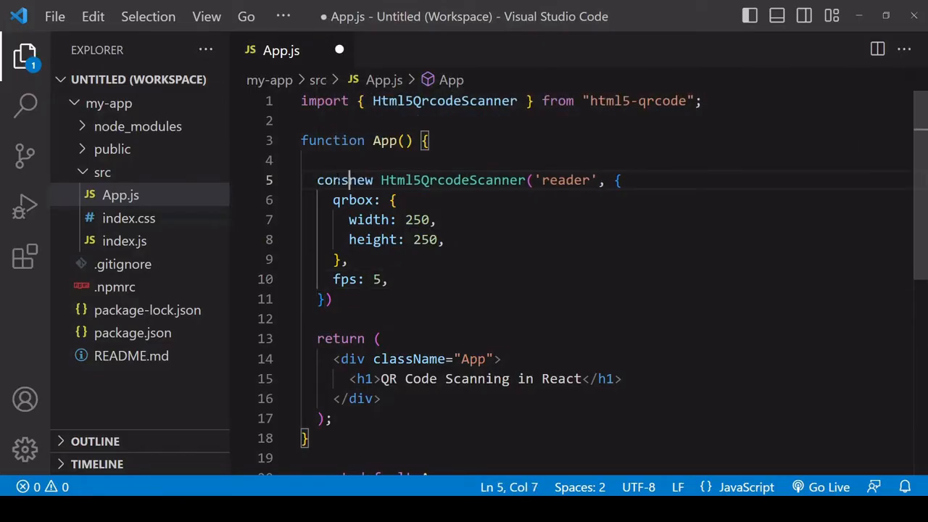
Step: Store the scanner in const scanner and call scanner.render(success, error)
{"action": "type", "text": "scanner ="}
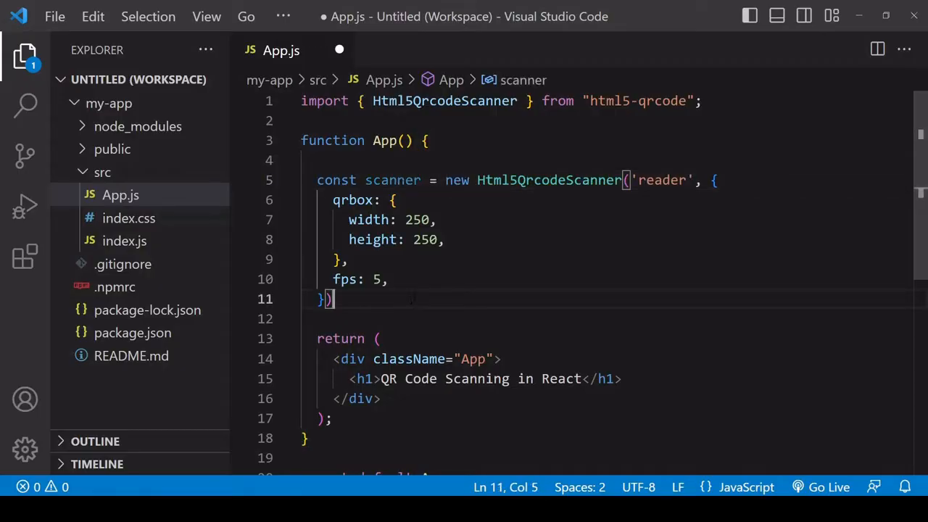
{"action": "type", "text": "sc"}
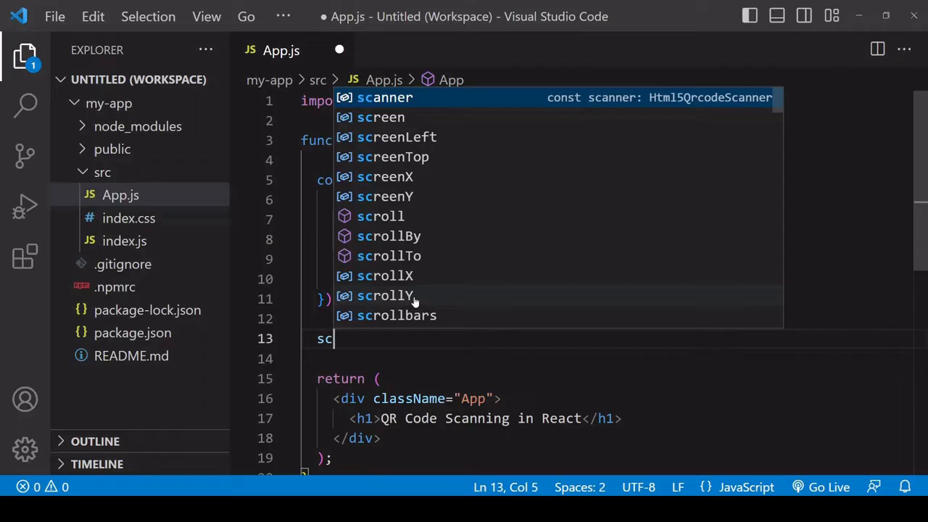
{"action": "type", "text": "anner.rend"}
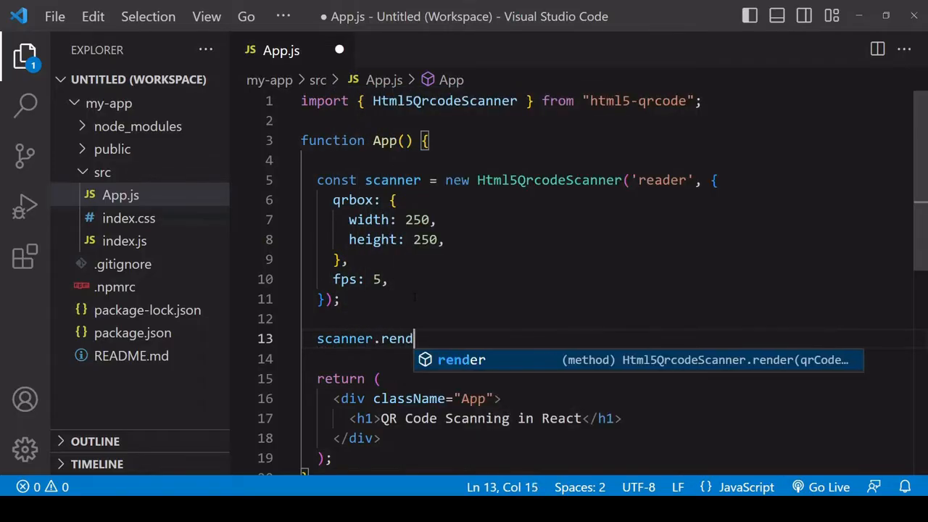
{"action": "key", "text": "Tab"}
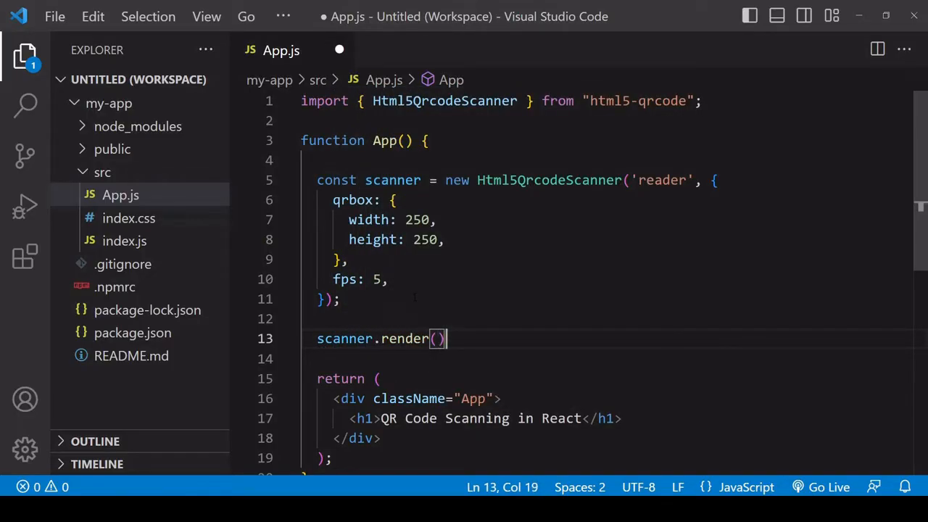
{"action": "type", "text": ";"}
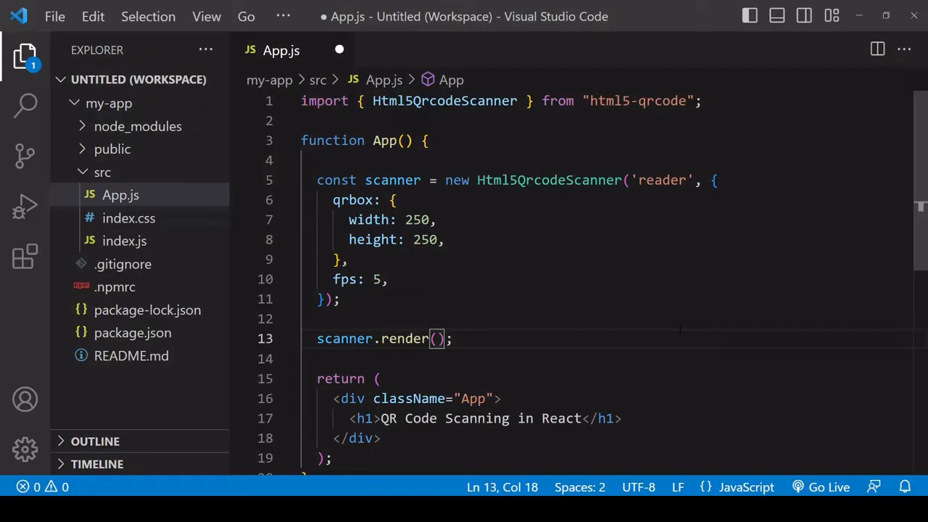
{"action": "type", "text": "success,"}
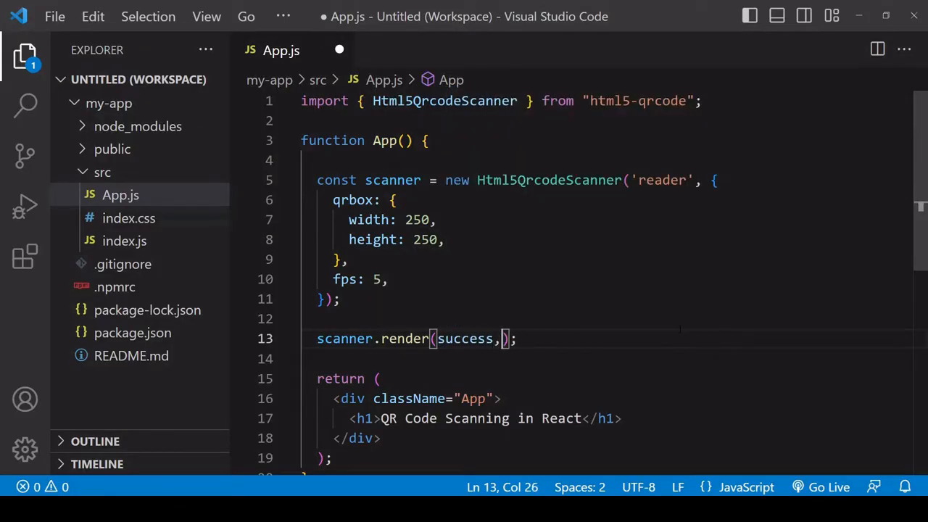
{"action": "type", "text": "\" \""}
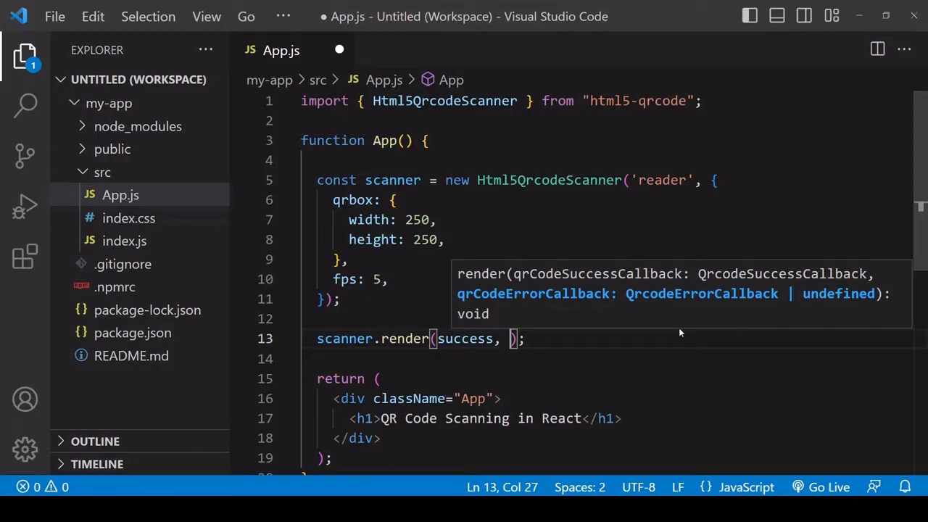
{"action": "type", "text": "error"}
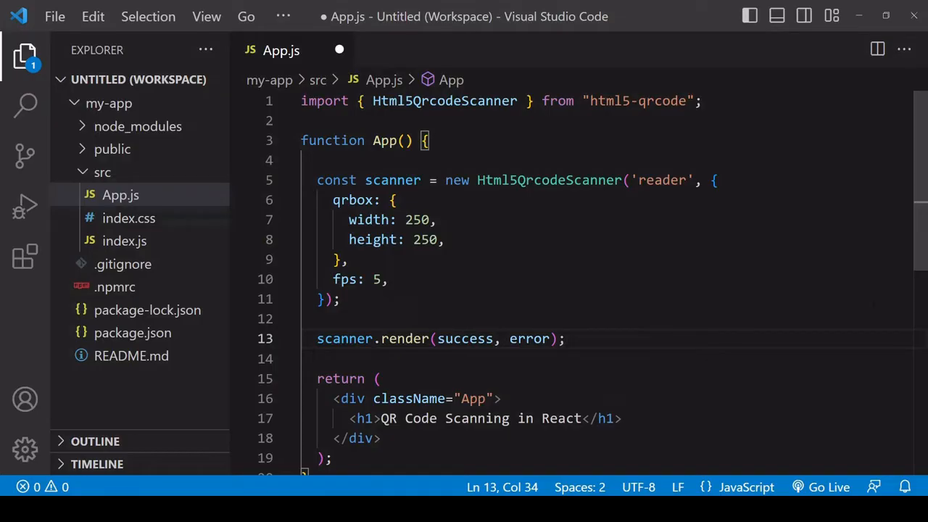
Step: Write success(result) calling scanner.clear() and setScanResult(result), plus an empty error() function
{"action": "scroll", "scroll_direction": "down", "scroll_amount": 3}
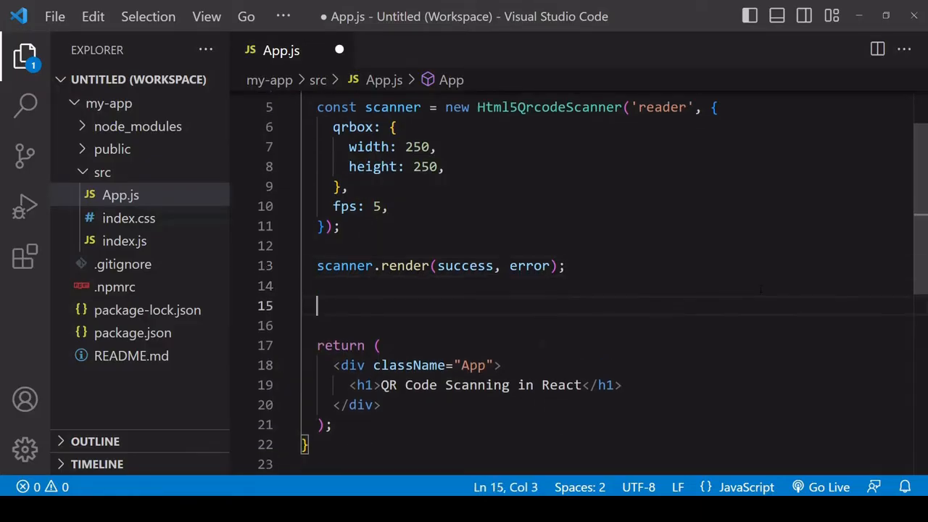
{"action": "type", "text": "function success("}
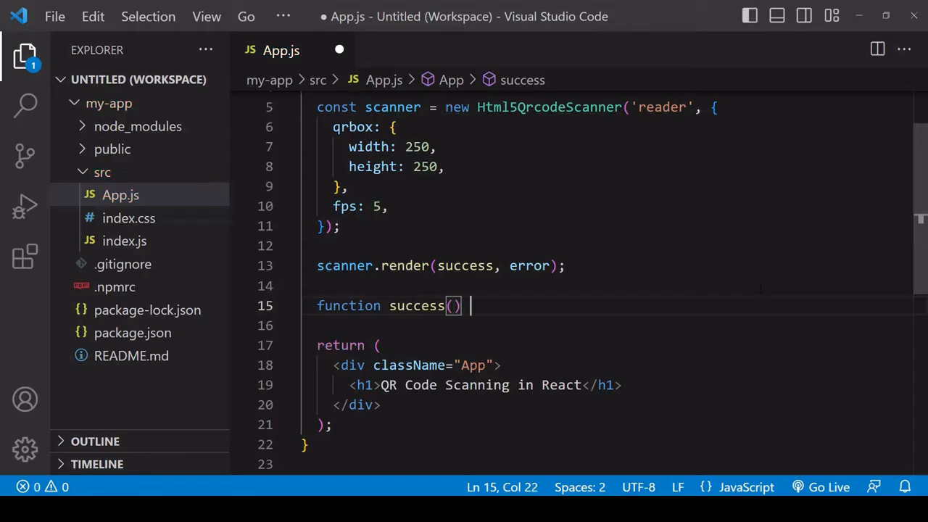
{"action": "type", "text": "{"}
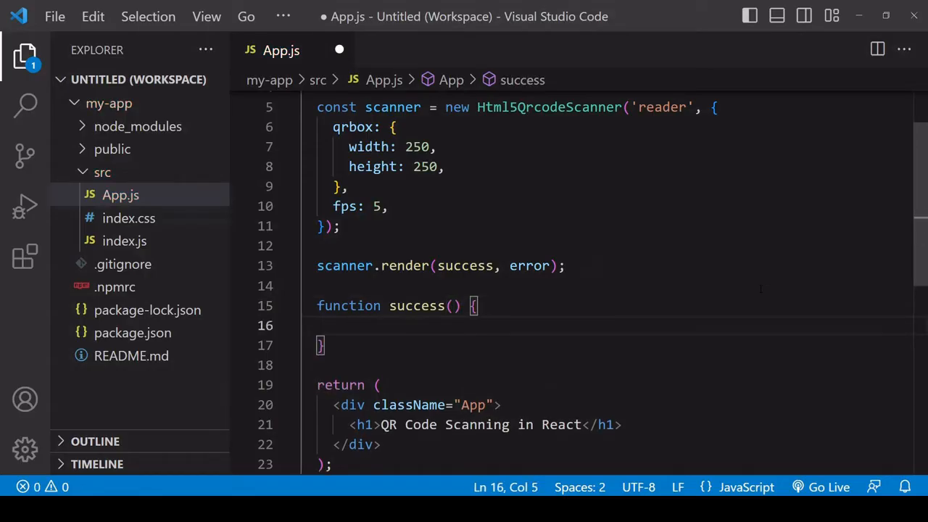
{"action": "type", "text": "function error() {"}
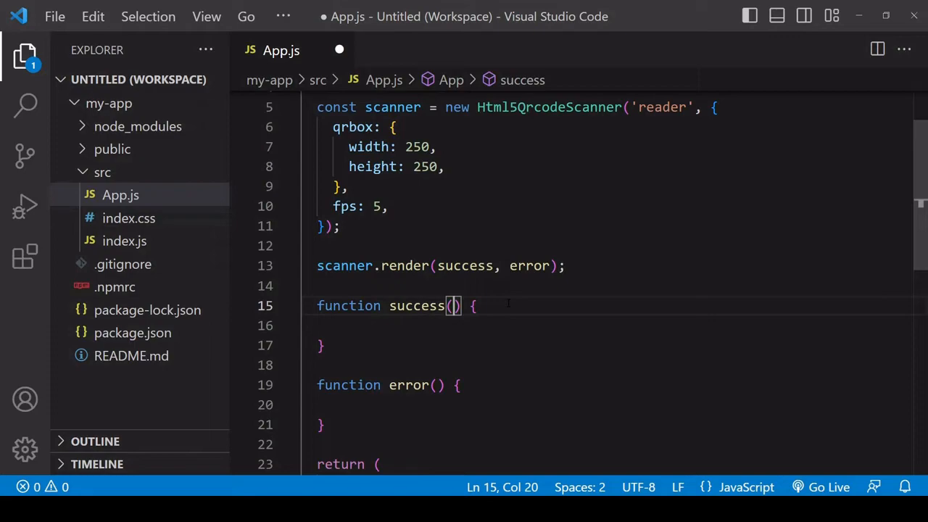
{"action": "type", "text": "result"}
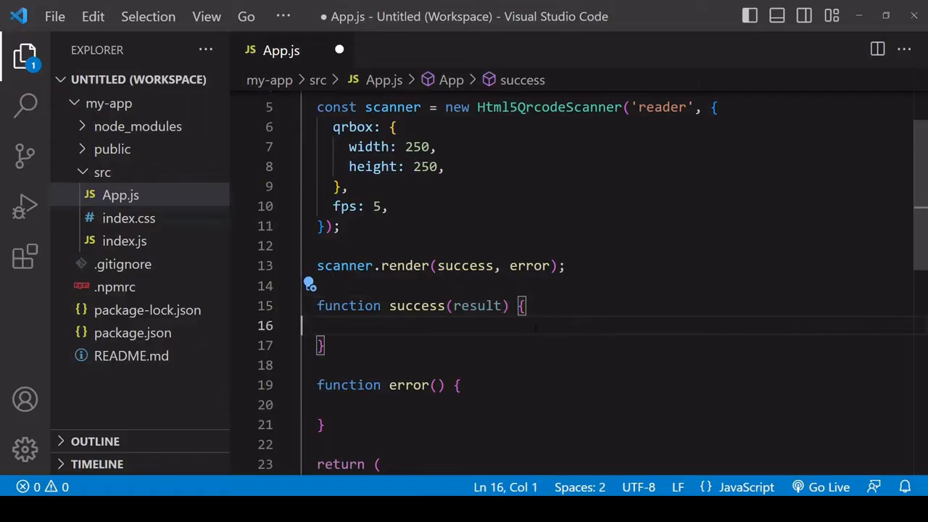
{"action": "type", "text": "scanner."}
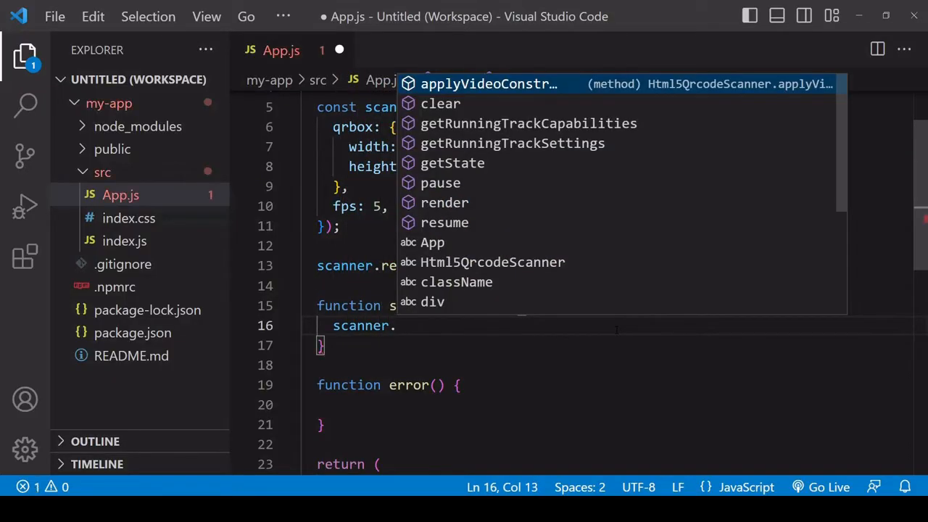
{"action": "left_click", "coordinate": [445, 103]}
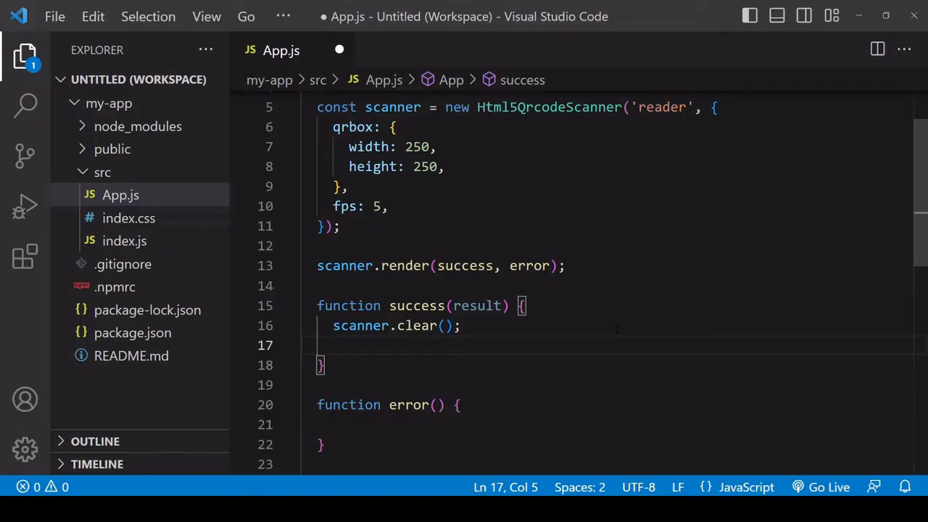
{"action": "type", "text": "setScanRes"}
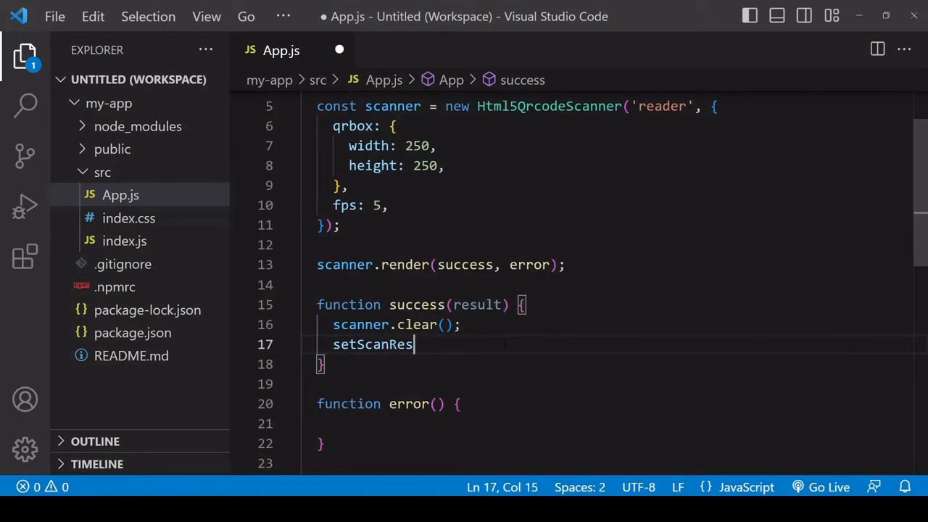
{"action": "type", "text": "ult(result);"}
{"action": "type", "text": "import {  "}
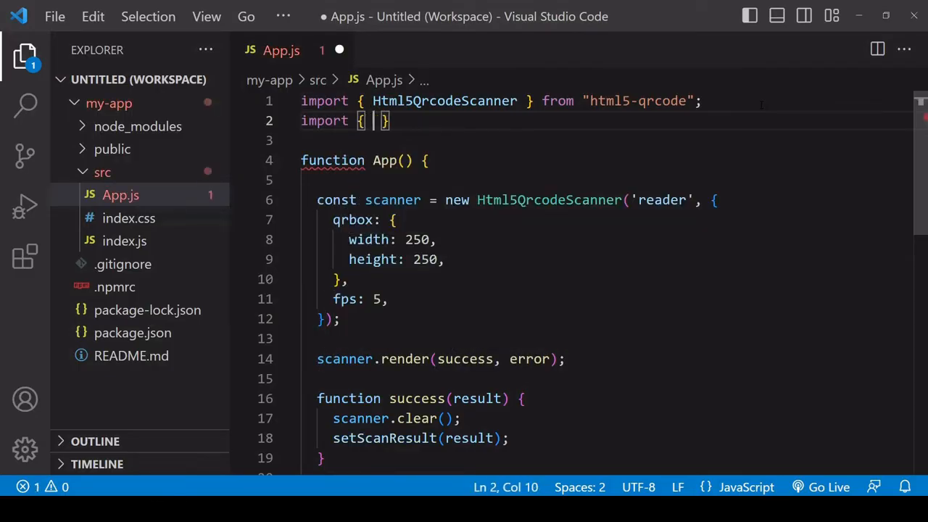
Step: Import useState from react and declare const [scanResult, setScanResult] = useState(null) in App
{"action": "type", "text": "useState"}
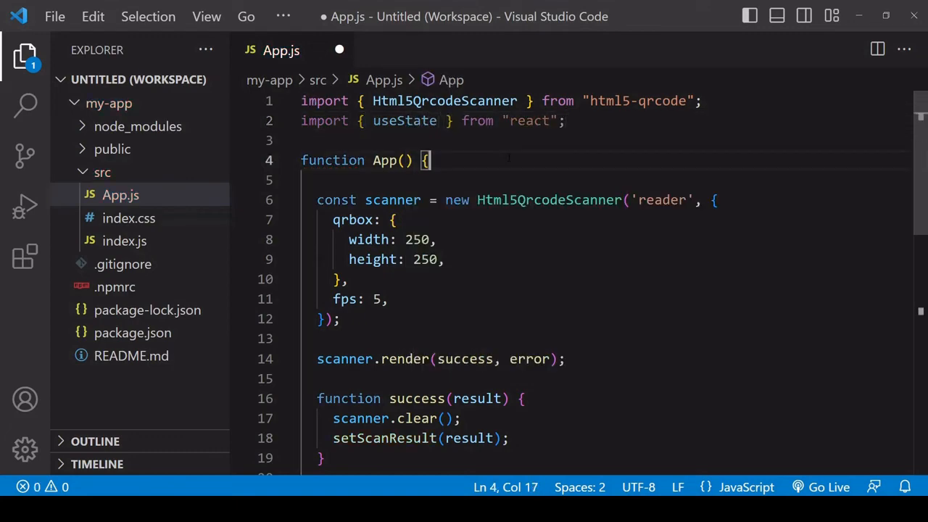
{"action": "type", "text": "const"}
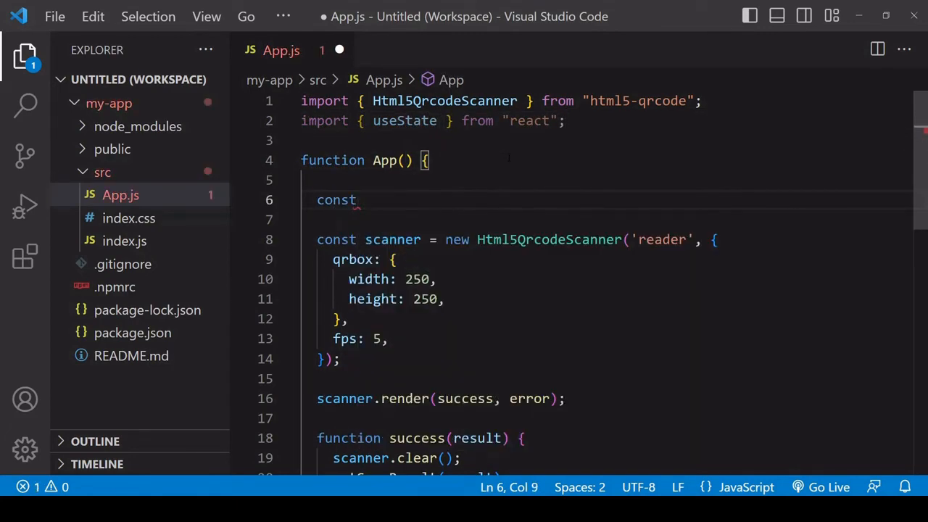
{"action": "type", "text": "[scanR"}
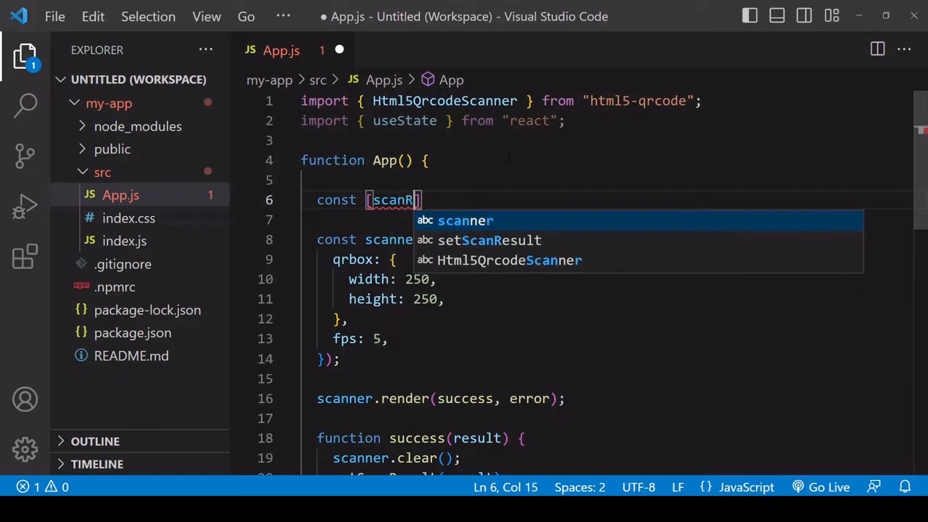
{"action": "type", "text": "esult,"}
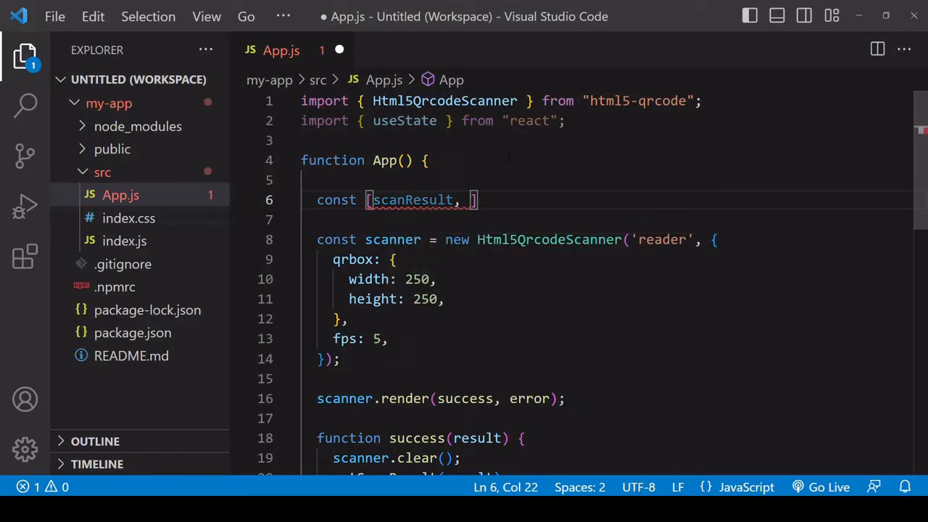
{"action": "type", "text": "setScanResult"}
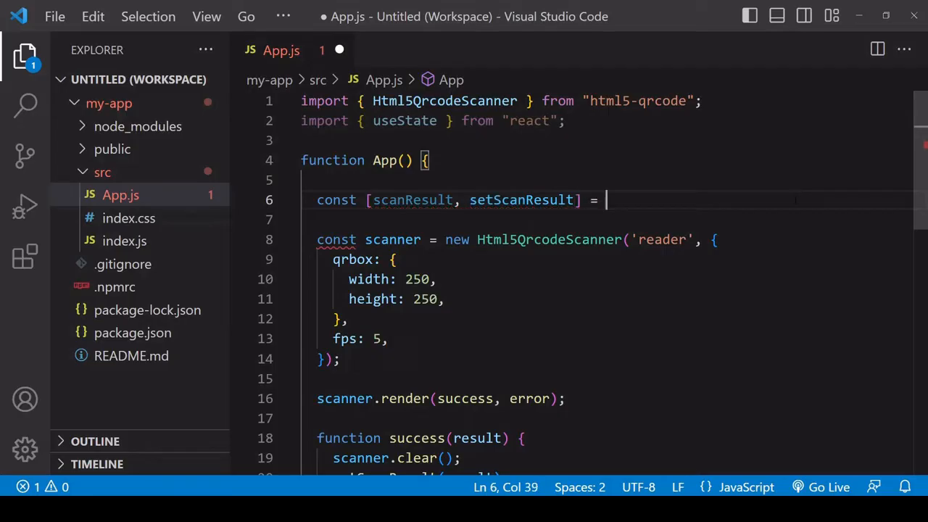
{"action": "type", "text": "useState()"}
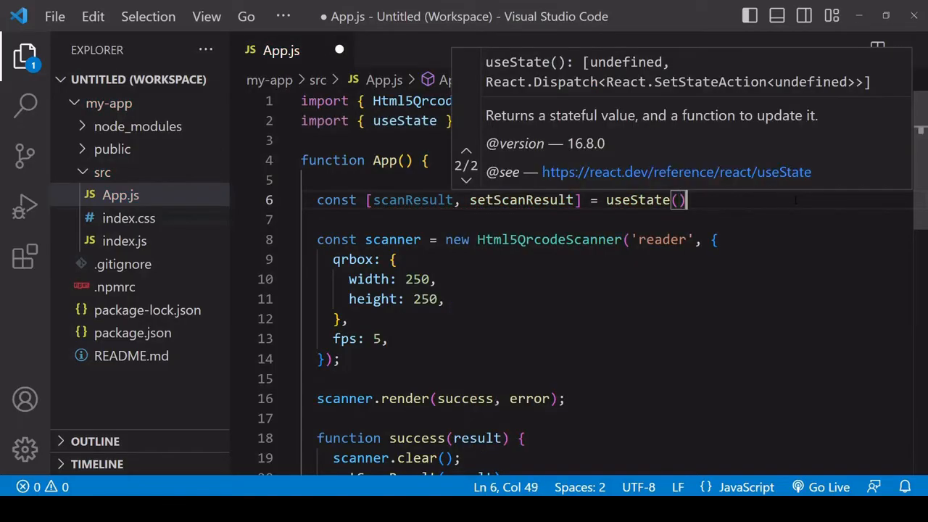
{"action": "type", "text": "null"}
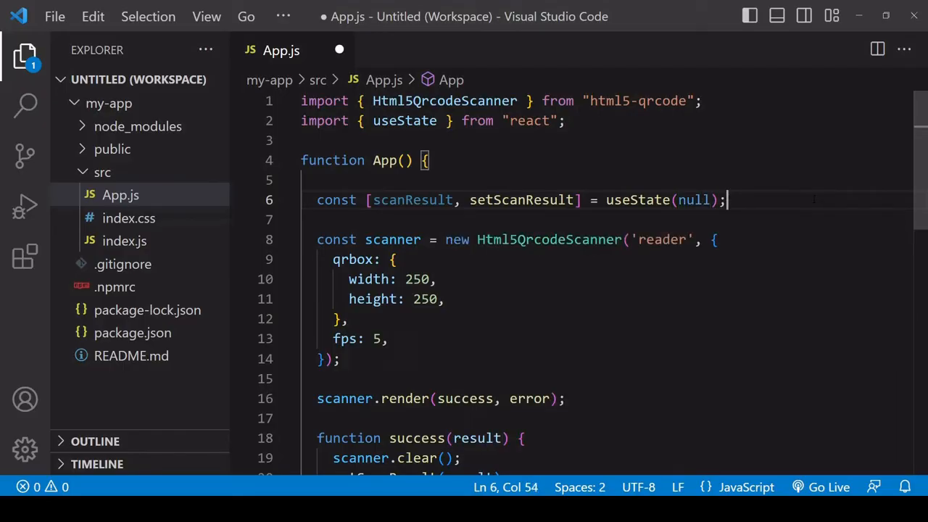
{"action": "scroll", "scroll_direction": "down", "scroll_amount": 3}
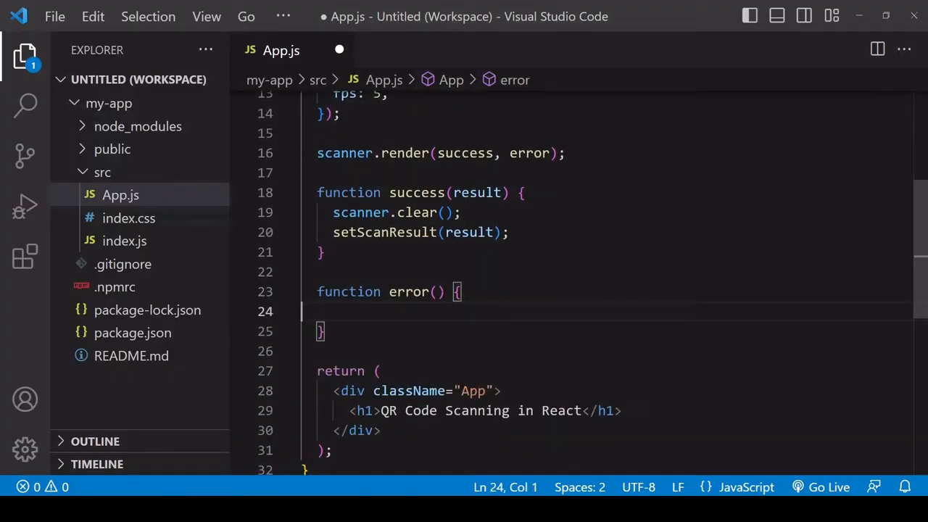
Step: Make error(err) call console.warn(err) and add <div id="reader"></div> under the h1
{"action": "type", "text": "err"}
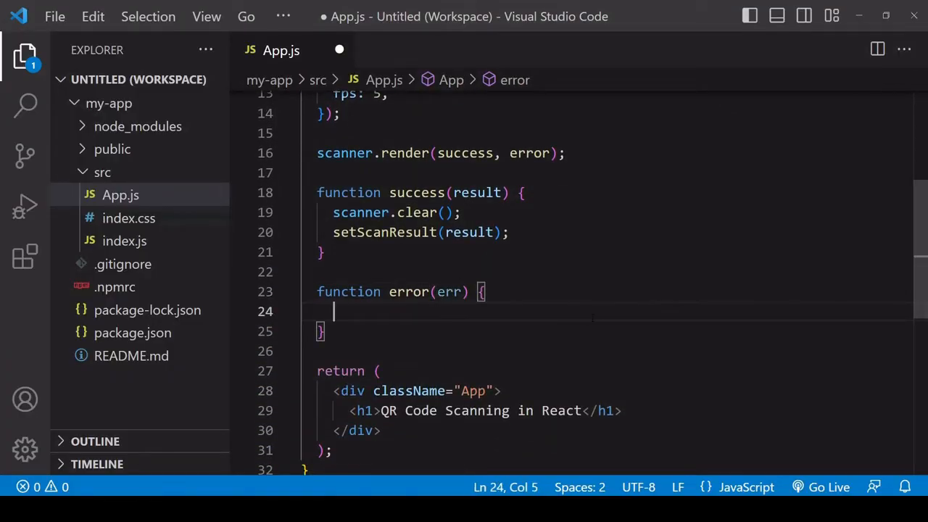
{"action": "type", "text": "console.warn(err);"}
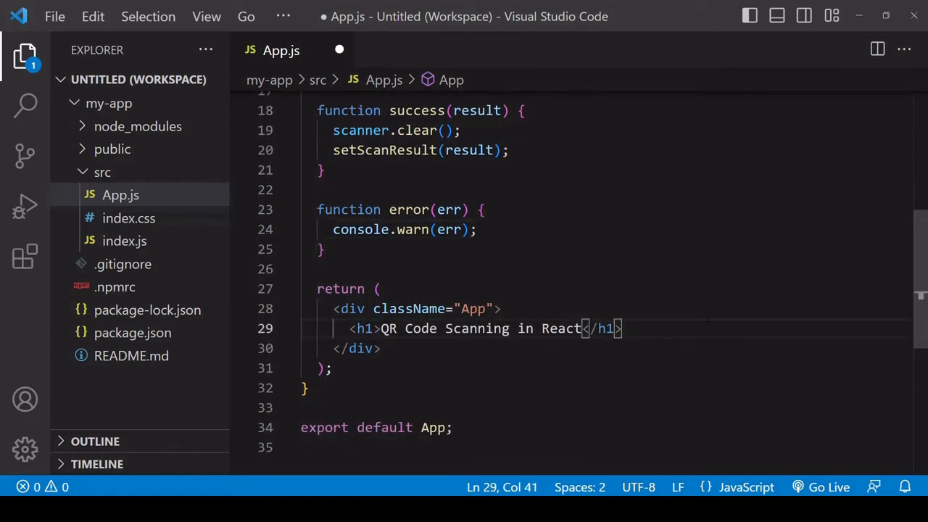
{"action": "key", "text": "Enter"}
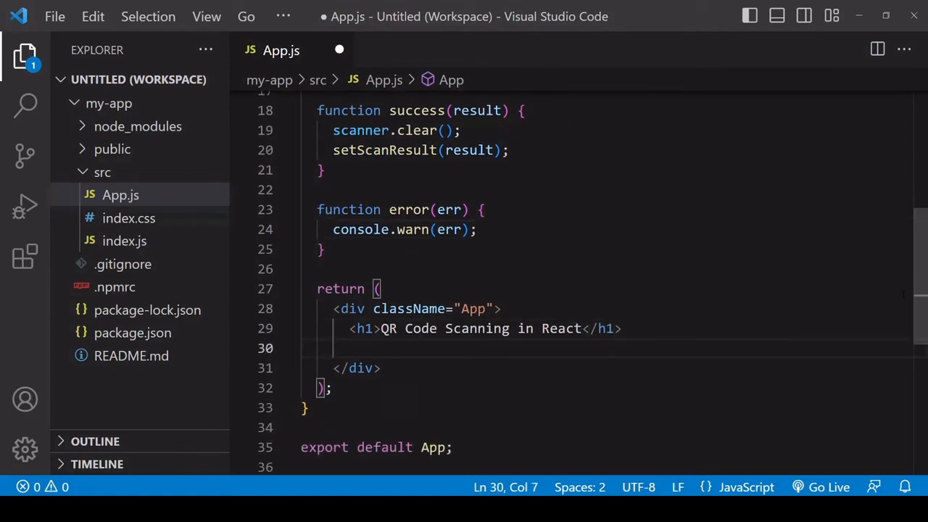
{"action": "scroll", "scroll_direction": "up", "scroll_amount": 3}
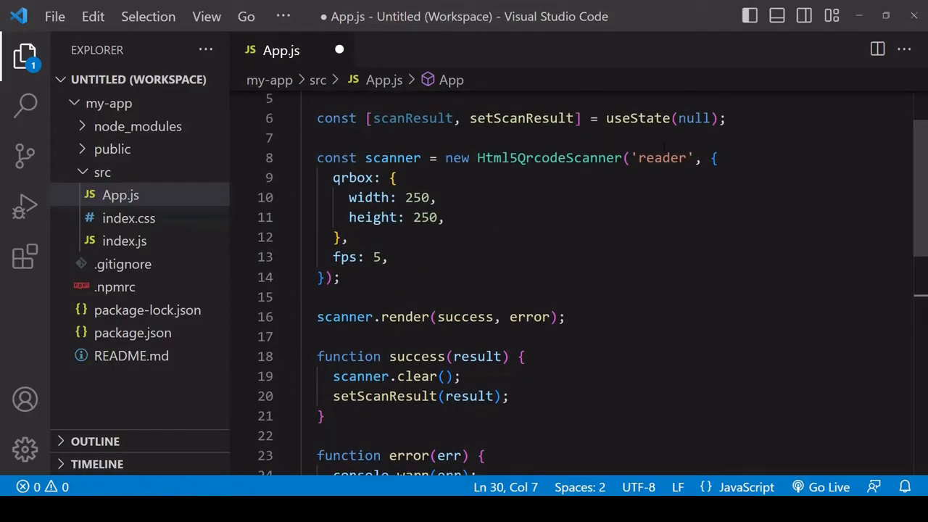
{"action": "double_click", "coordinate": [661, 156]}
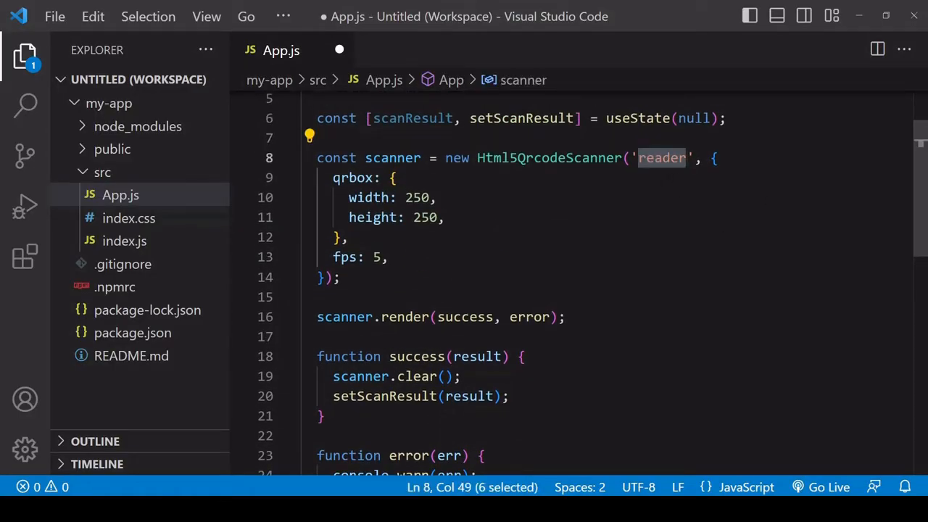
{"action": "scroll", "scroll_direction": "down", "scroll_amount": 3}
{"action": "type", "text": "<div></div>"}
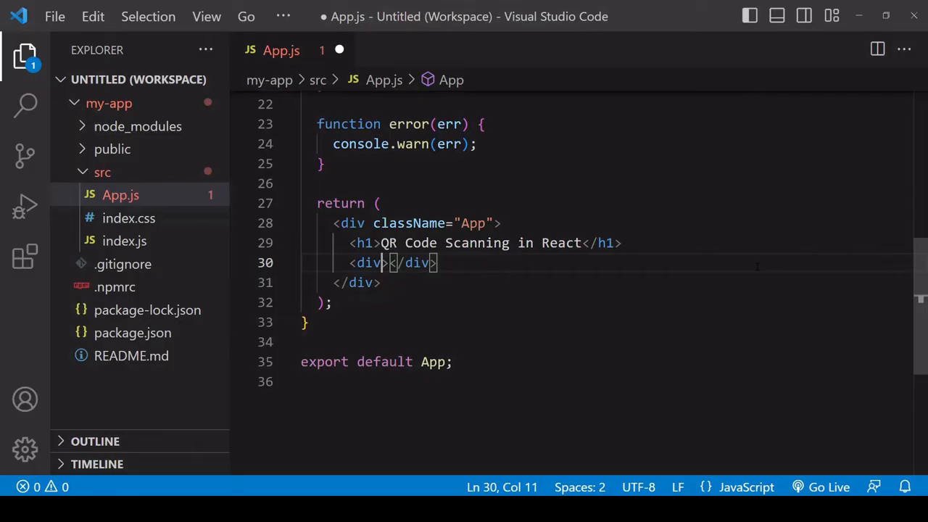
{"action": "type", "text": "id=\"\""}
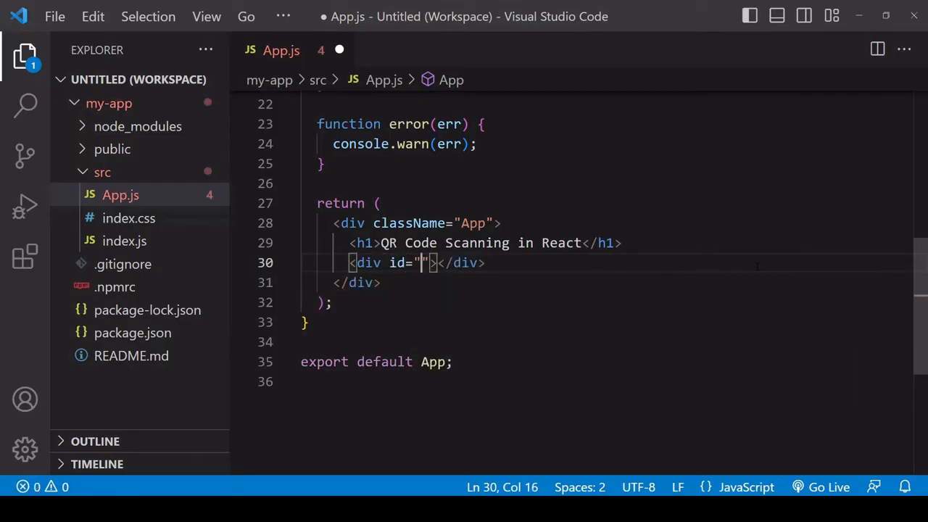
{"action": "type", "text": "reader"}
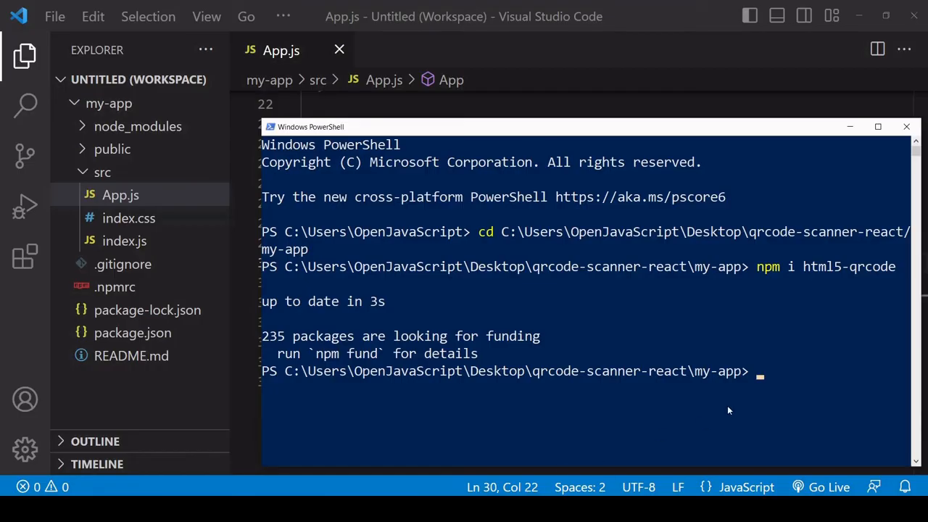
Step: Run npm start in the my-app PowerShell and return to App.js in the editor
{"action": "type", "text": "npm start"}
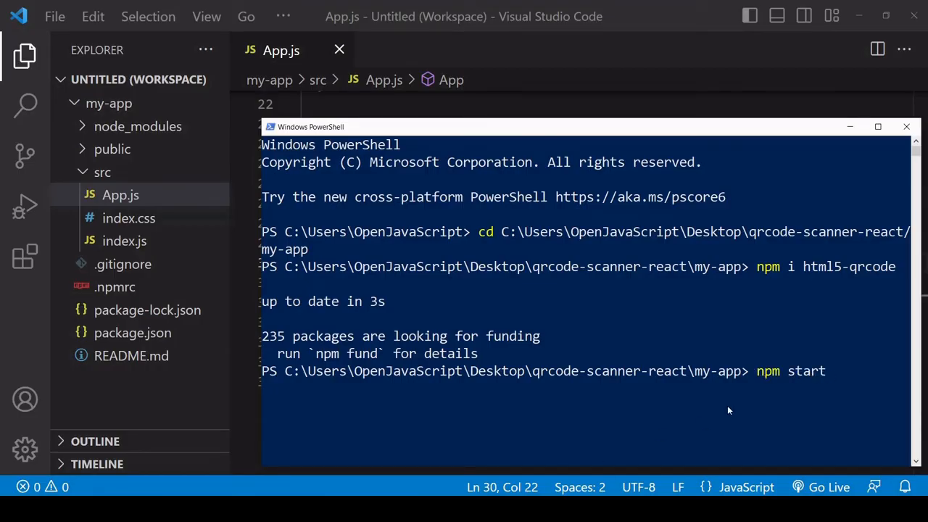
{"action": "key", "text": "Enter"}
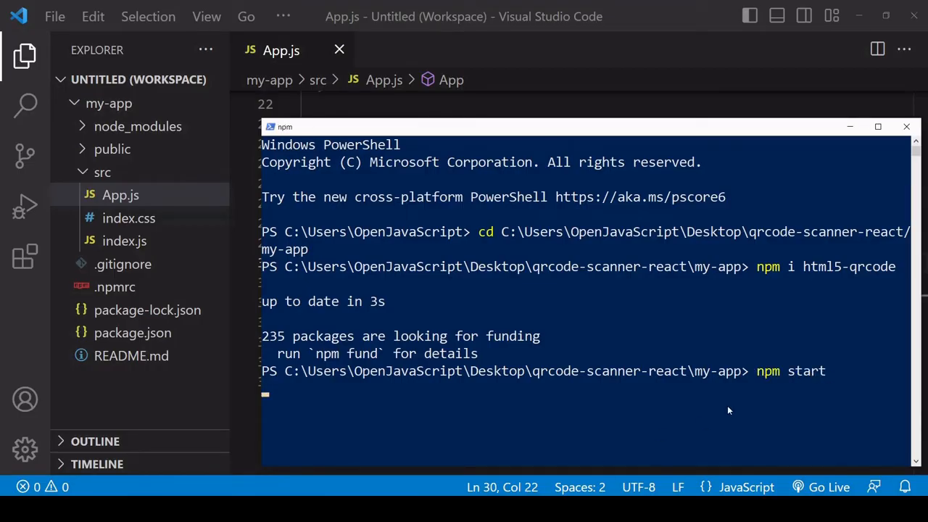
{"action": "left_click", "coordinate": [906, 126]}
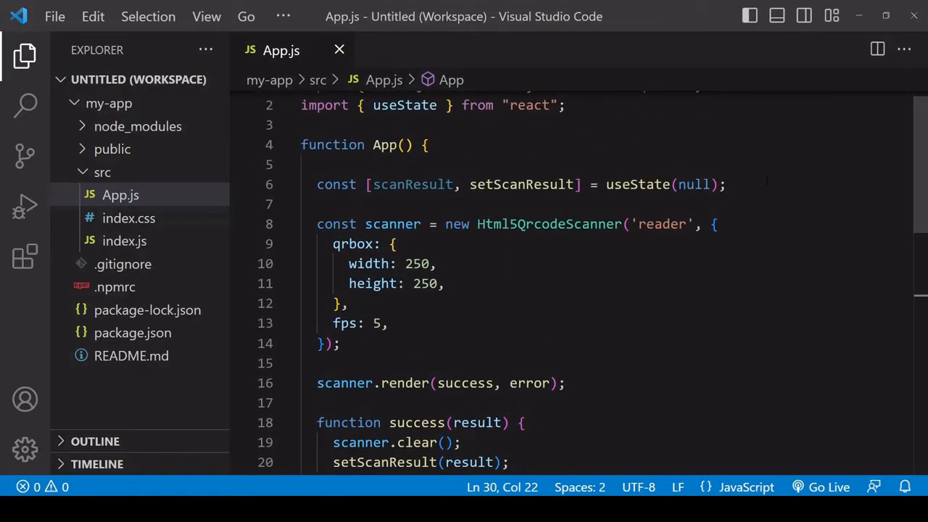
Step: Wrap the scanner setup, render call and handlers in useEffect(() => { ... }, []);
{"action": "type", "text": "useEffect(() ="}
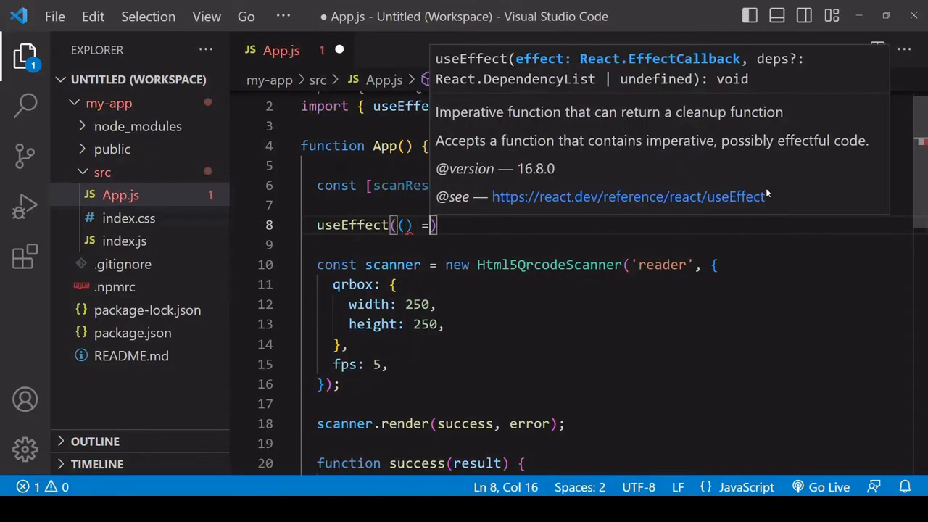
{"action": "type", "text": "> {"}
{"action": "key", "text": "Enter"}
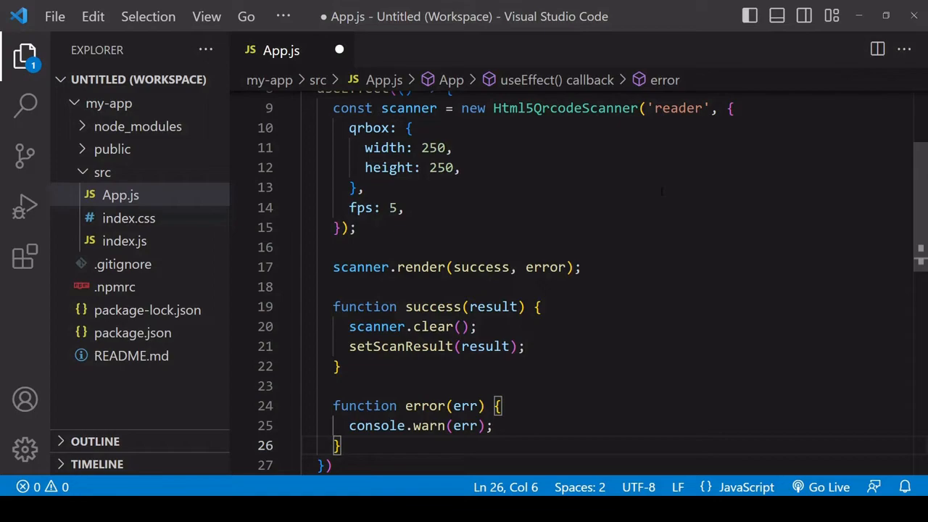
{"action": "double_click", "coordinate": [678, 107]}
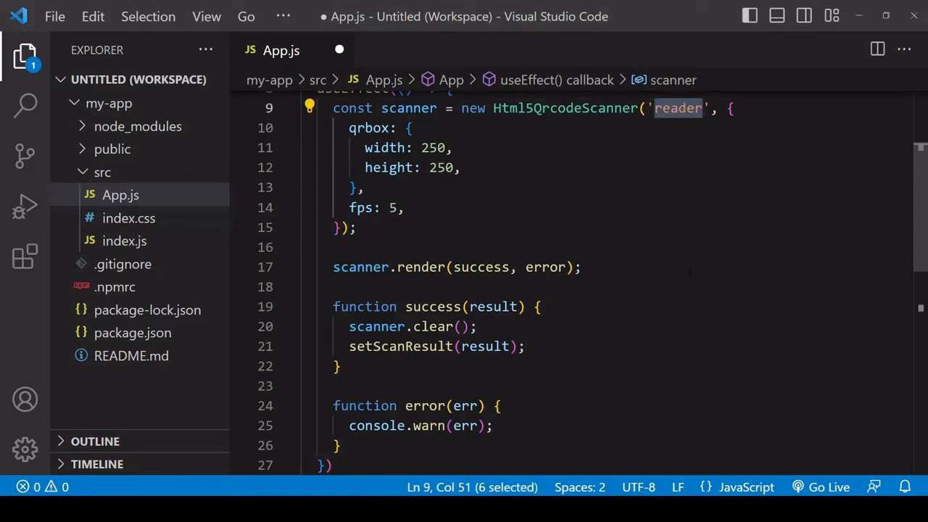
{"action": "scroll", "scroll_direction": "down", "scroll_amount": 3}
{"action": "type", "text": ",["}
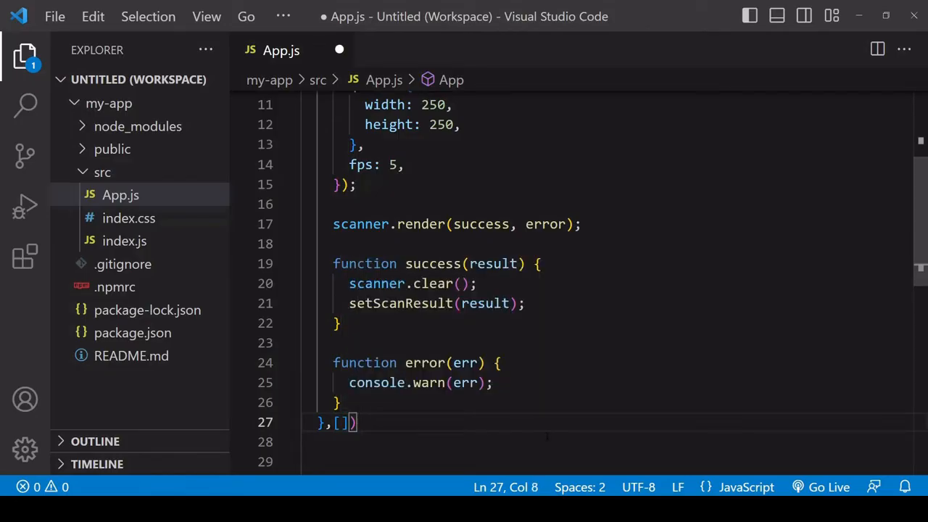
{"action": "type", "text": ";"}
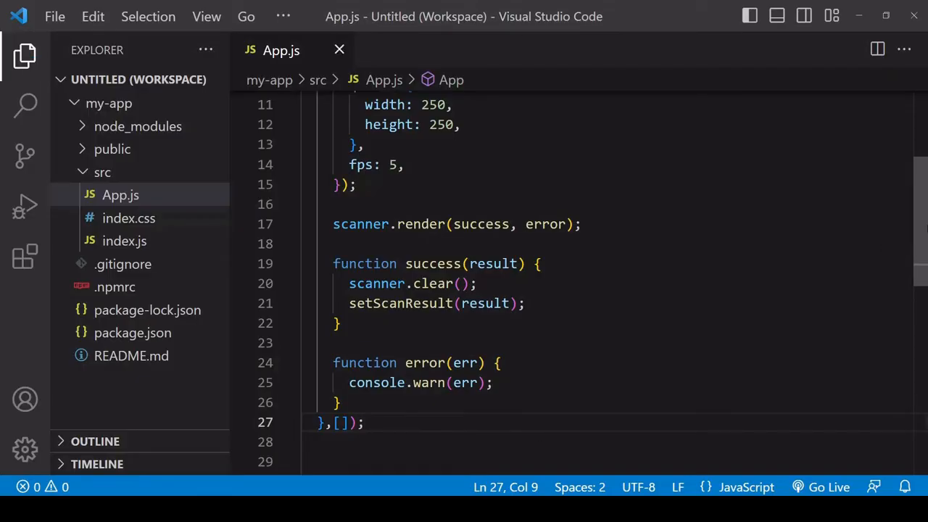
Step: Add a {scanResult ? ... : <div id="reader"></div>} ternary under the heading
{"action": "scroll", "scroll_direction": "down", "scroll_amount": 3}
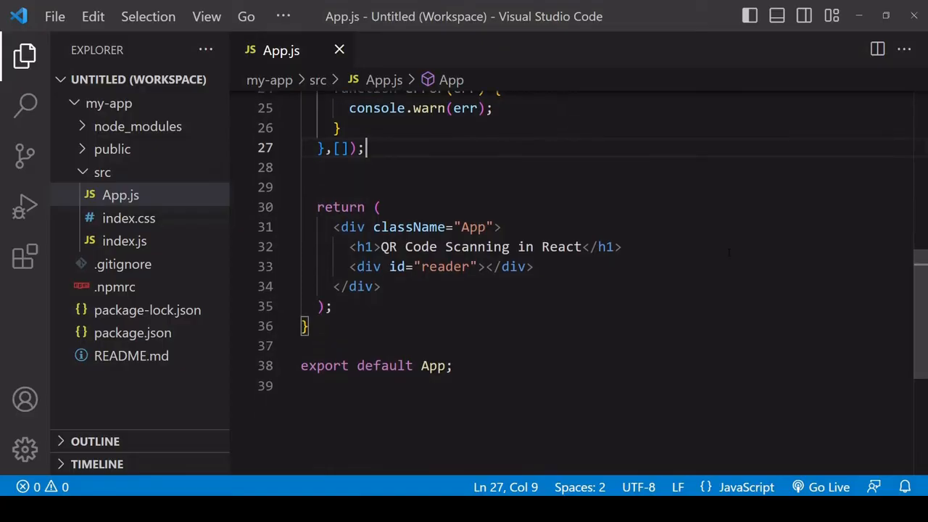
{"action": "key", "text": "Enter"}
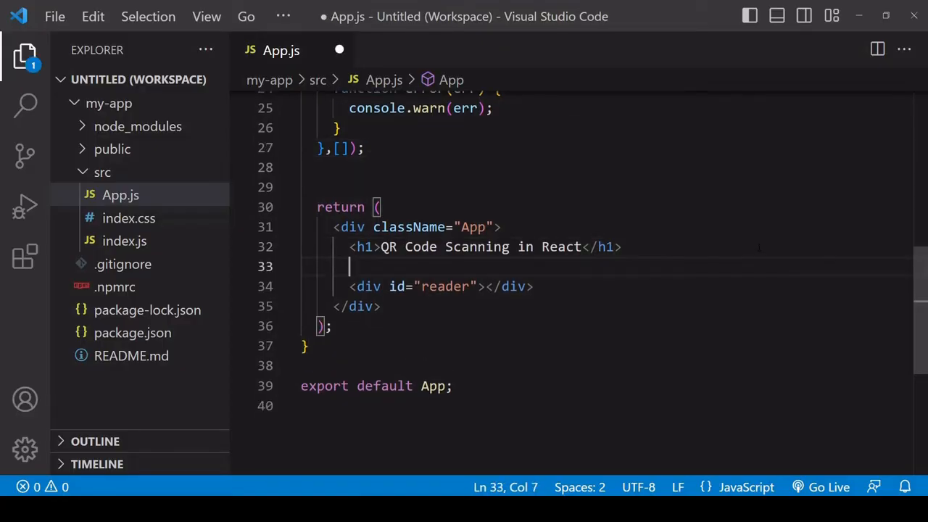
{"action": "type", "text": "{"}
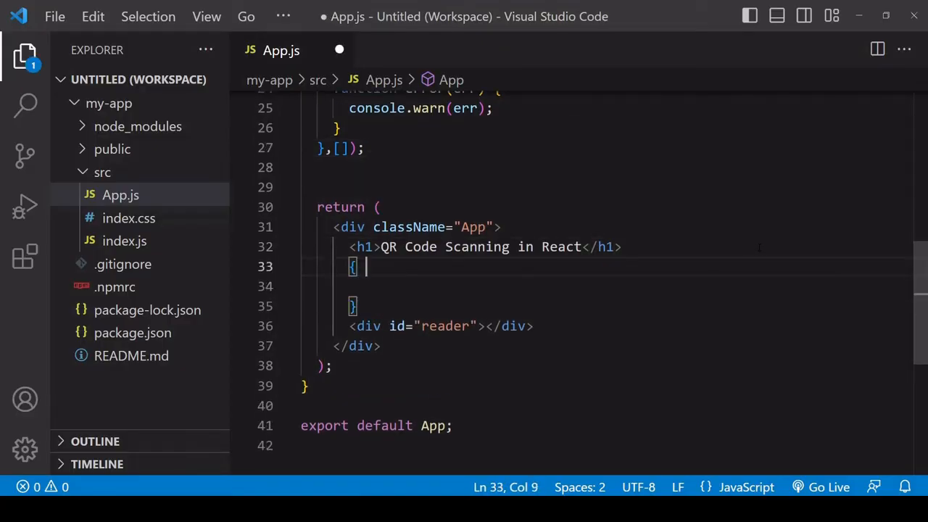
{"action": "type", "text": "scanResult"}
{"action": "type", "text": "?"}
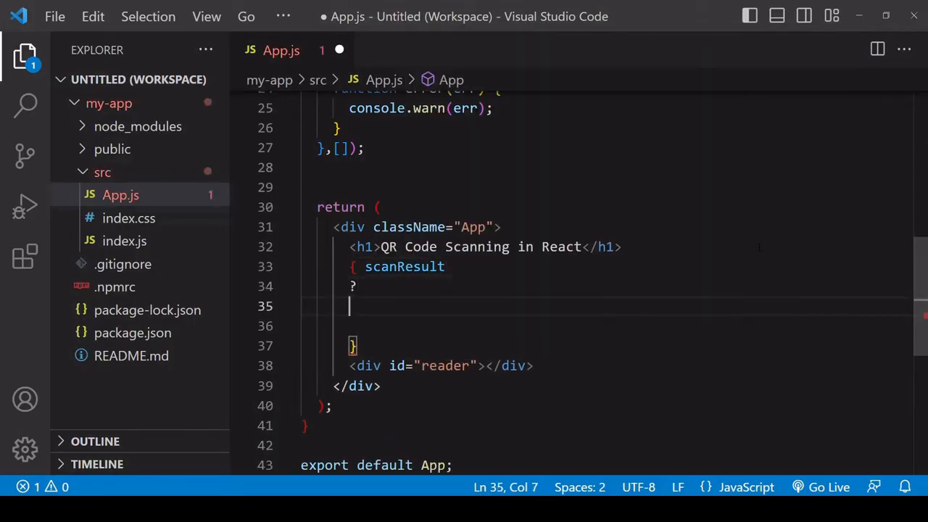
{"action": "type", "text": ":"}
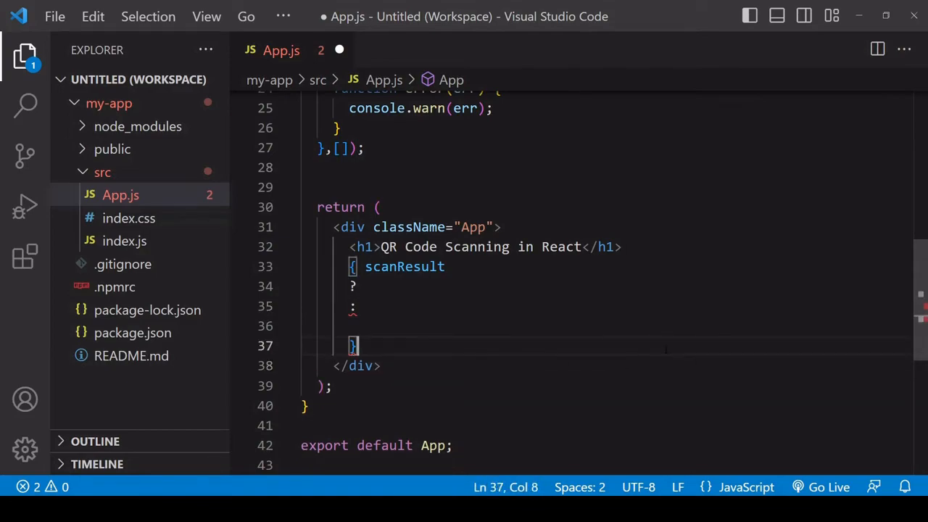
{"action": "key", "text": "Backspace"}
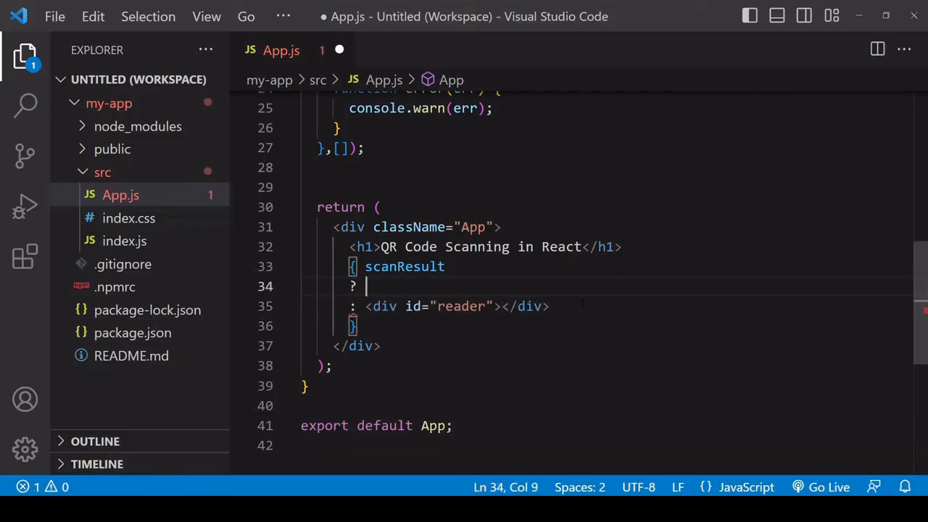
{"action": "type", "text": "<div></div>"}
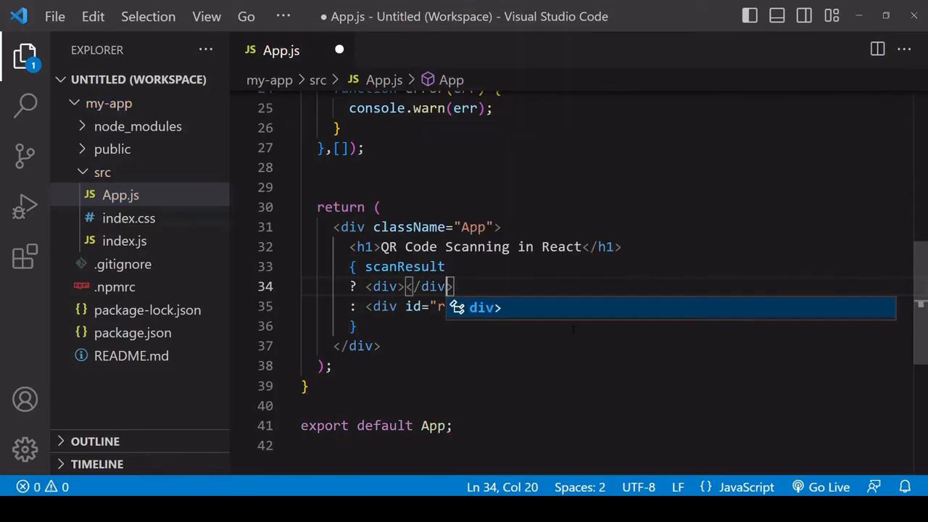
{"action": "type", "text": "Success: <a></a>"}
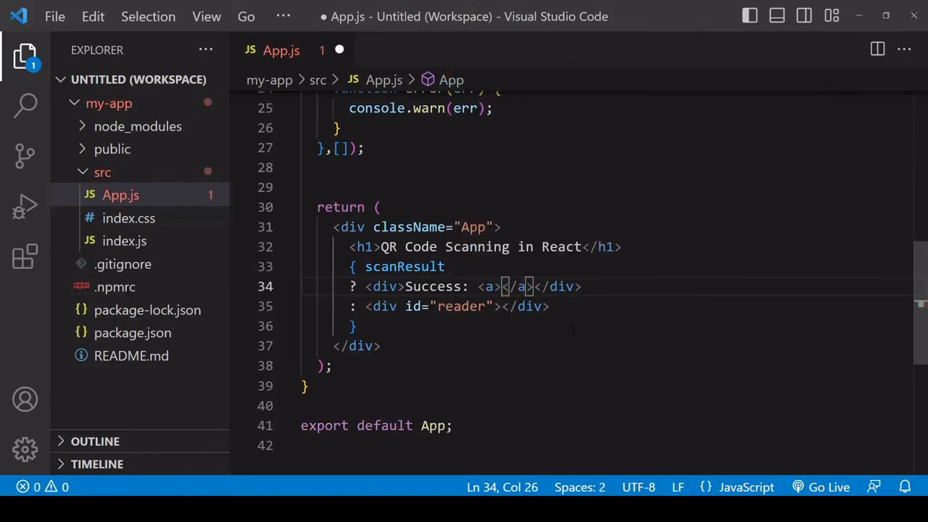
{"action": "type", "text": "href"}
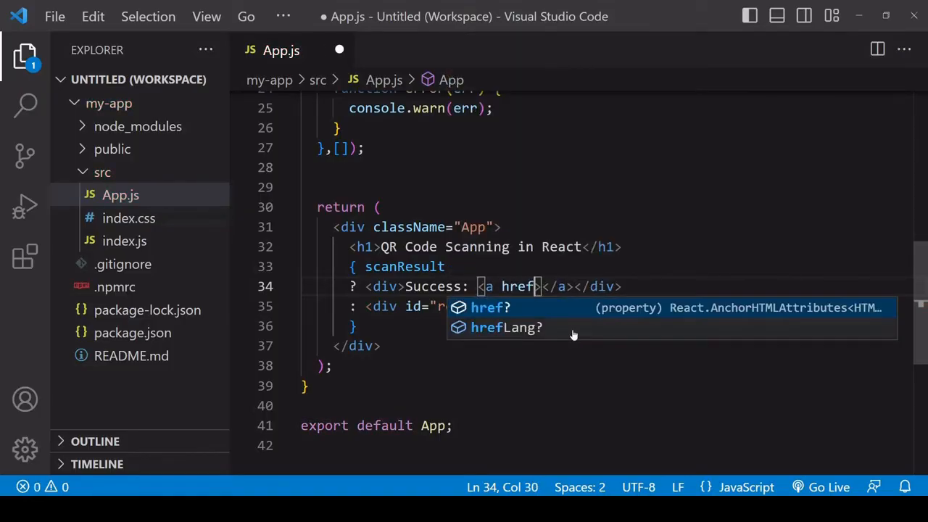
{"action": "type", "text": "={\"ht\"}"}
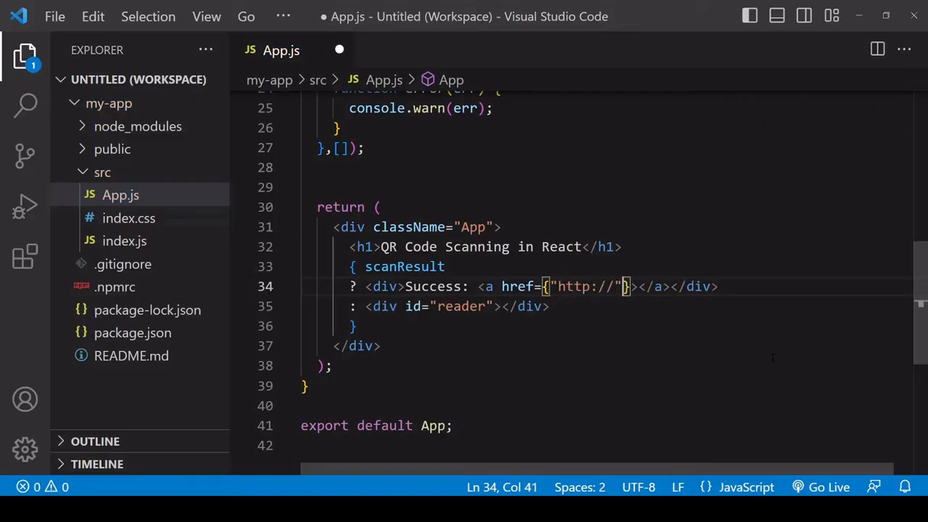
{"action": "type", "text": "+scanResult"}
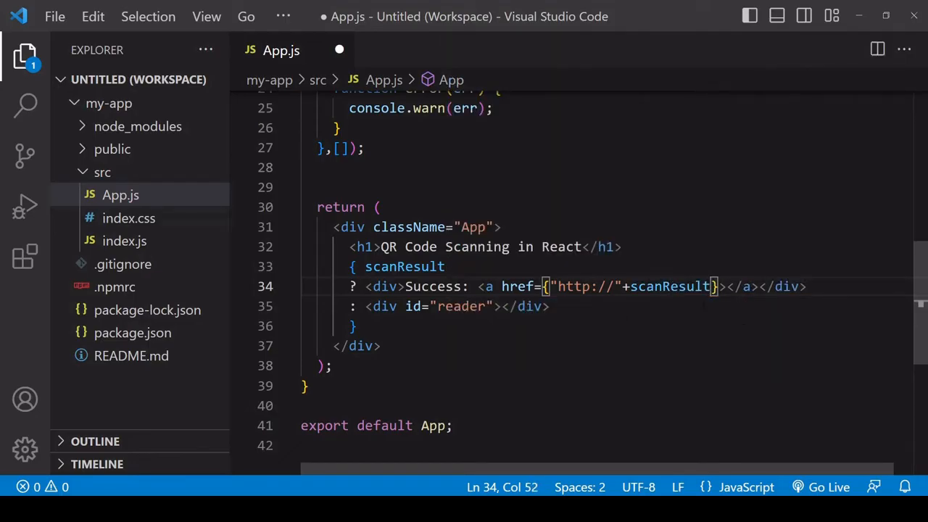
{"action": "double_click", "coordinate": [669, 287]}
{"action": "type", "text": "{"}
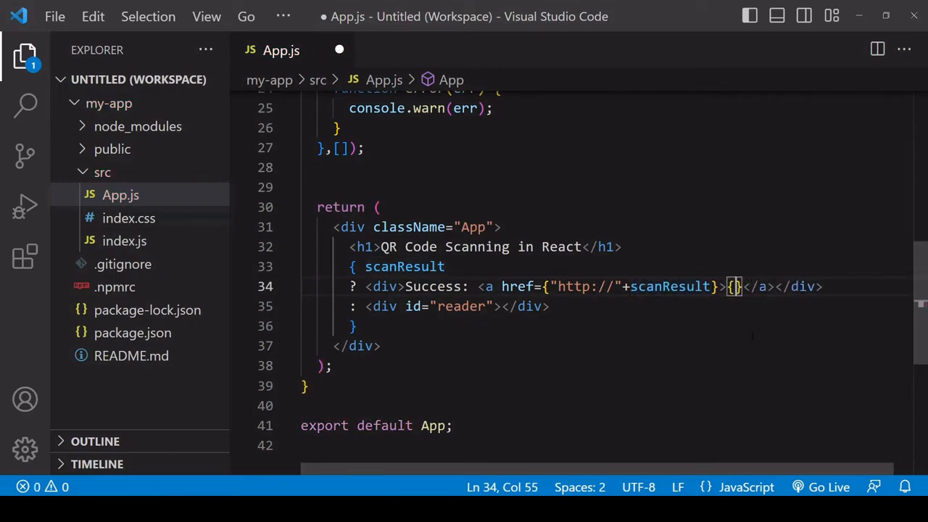
{"action": "type", "text": "scanResult"}
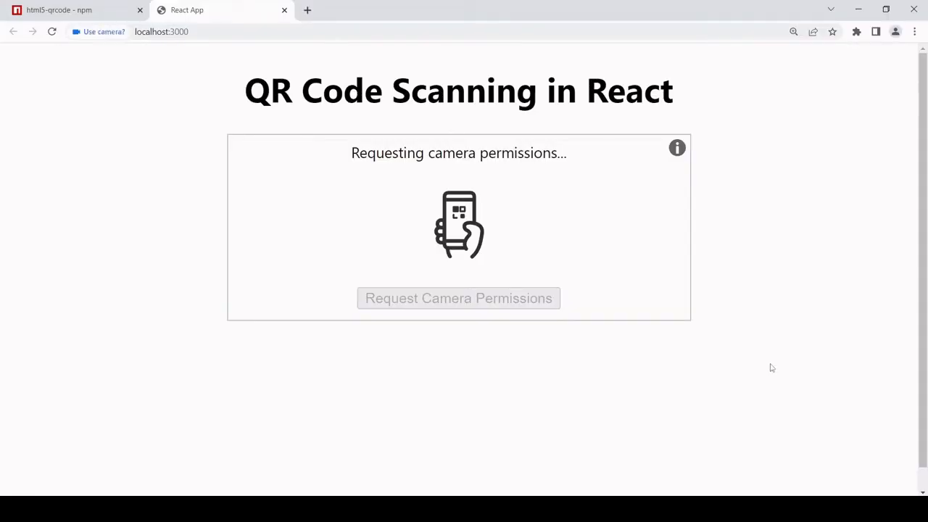
Step: Allow camera access, scan a QR code with the camera and follow the Success link to Samsung's manual
{"action": "left_click", "coordinate": [458, 299]}
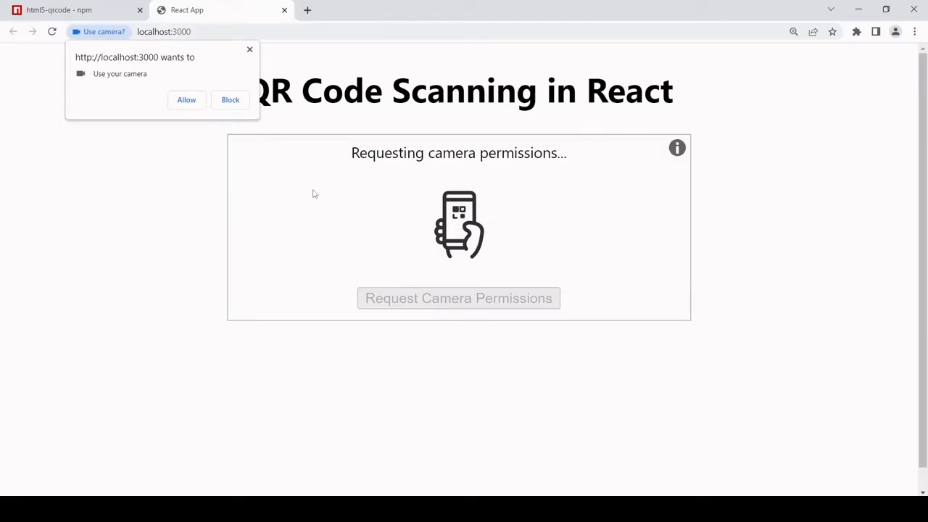
{"action": "left_click", "coordinate": [185, 99]}
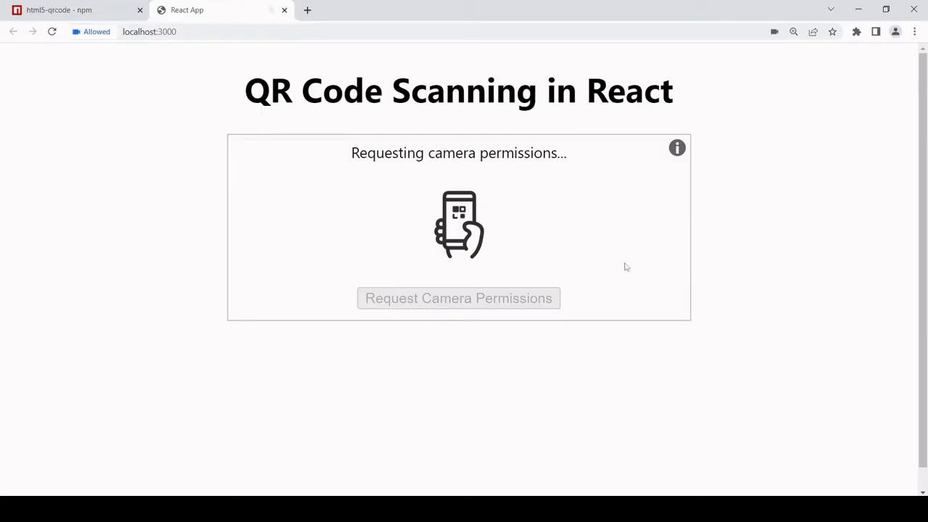
{"action": "left_click", "coordinate": [459, 299]}
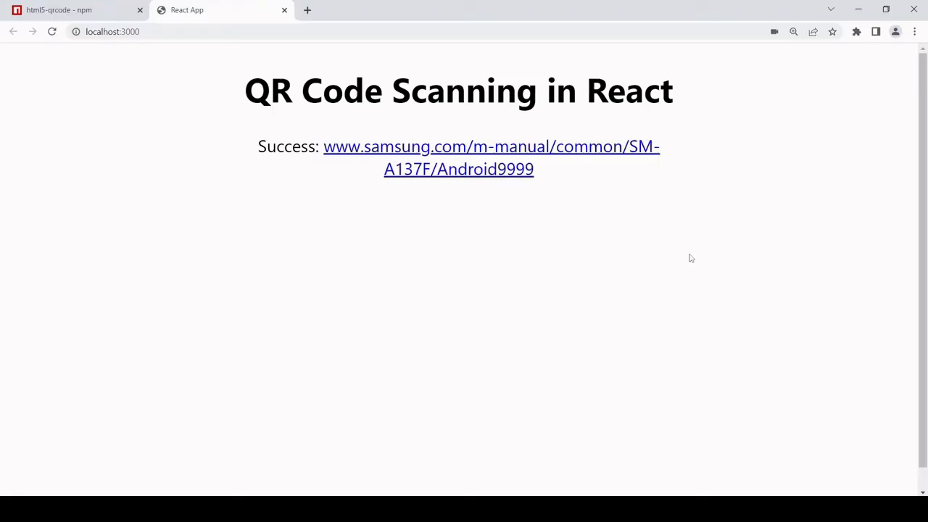
{"action": "mouse_move", "coordinate": [578, 177]}
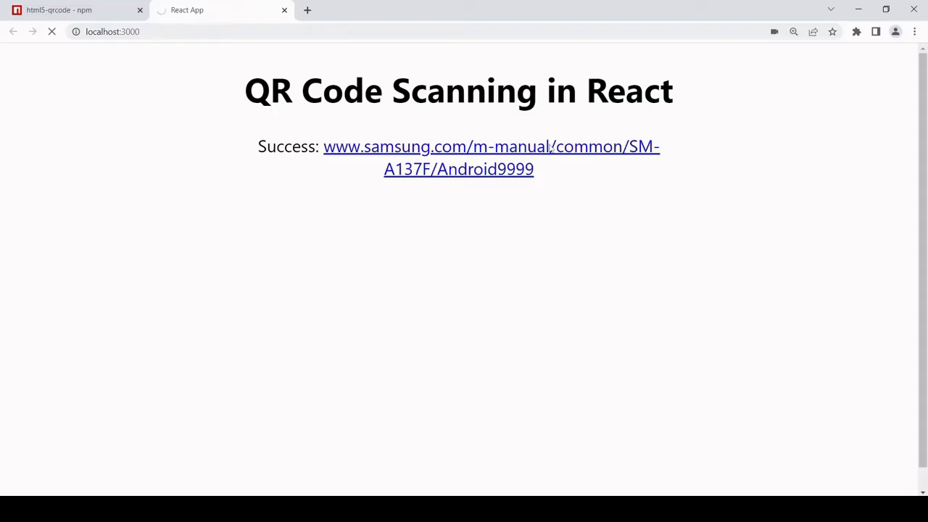
{"action": "left_click", "coordinate": [490, 145]}
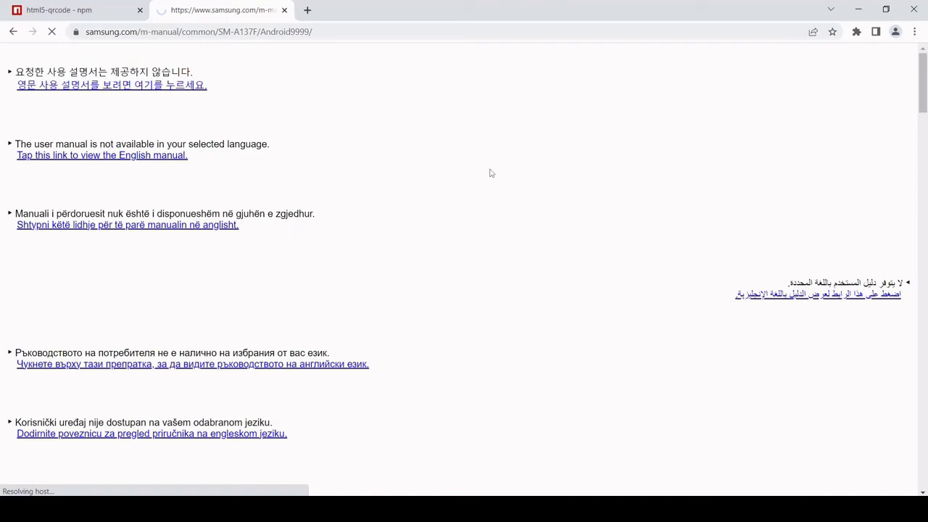
Step: Return to the localhost:3000 app, save App.js and switch the scanner to image-file mode
{"action": "left_click", "coordinate": [101, 155]}
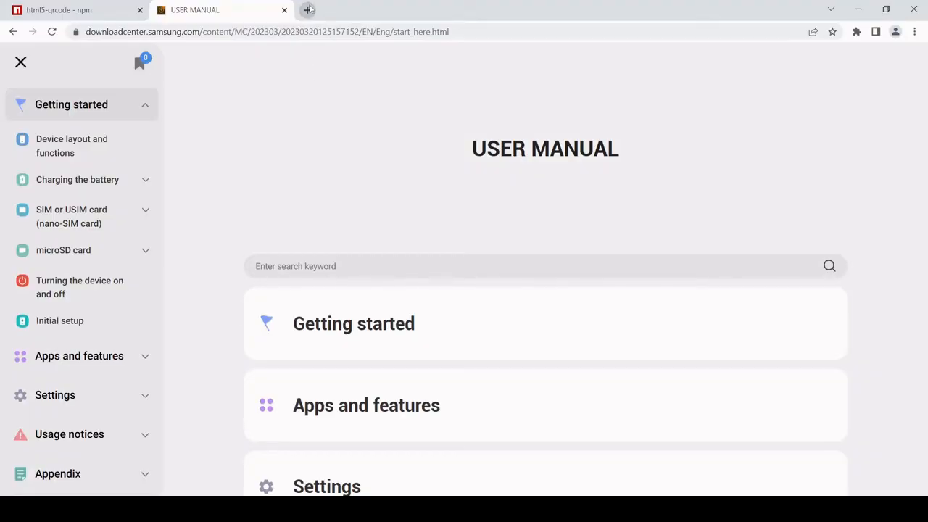
{"action": "left_click", "coordinate": [309, 9]}
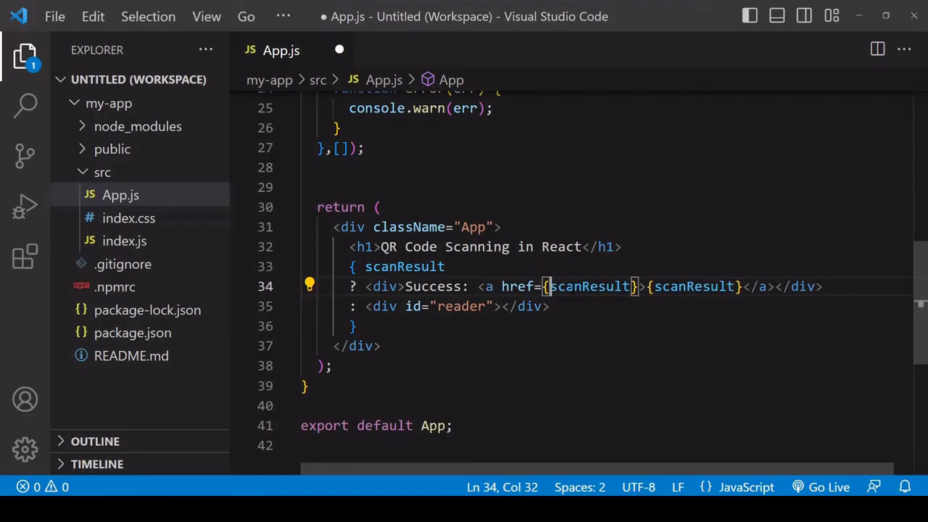
{"action": "key", "text": "Ctrl+s"}
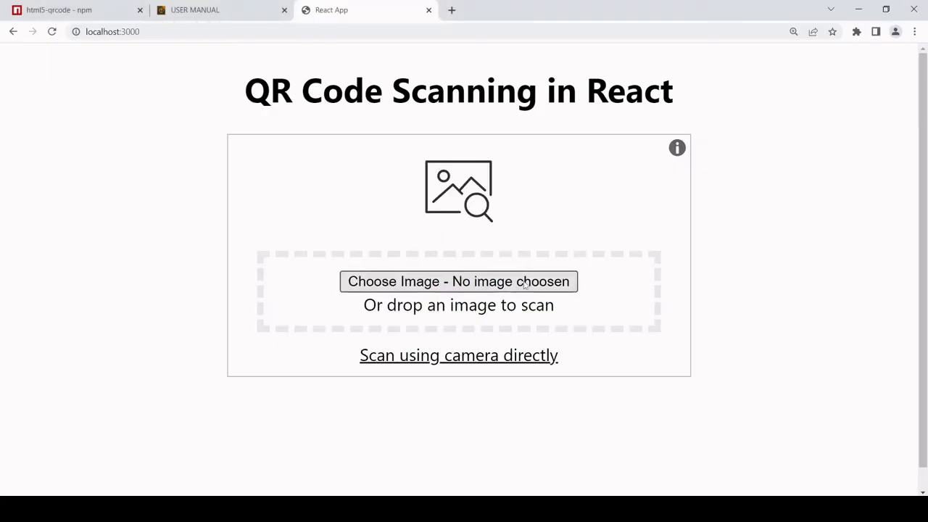
Step: Scan the qrcode image from the Desktop and follow the Success link to the openjavascript.info article
{"action": "left_click", "coordinate": [458, 281]}
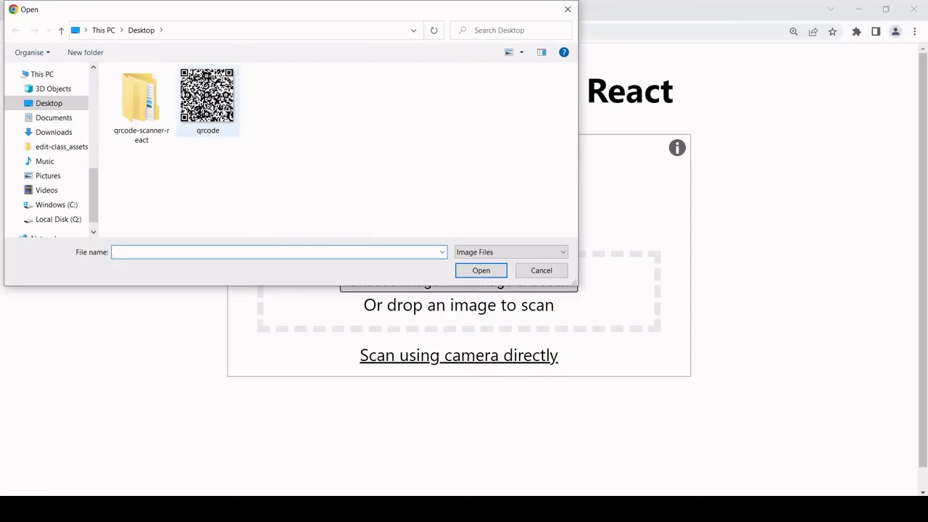
{"action": "double_click", "coordinate": [209, 94]}
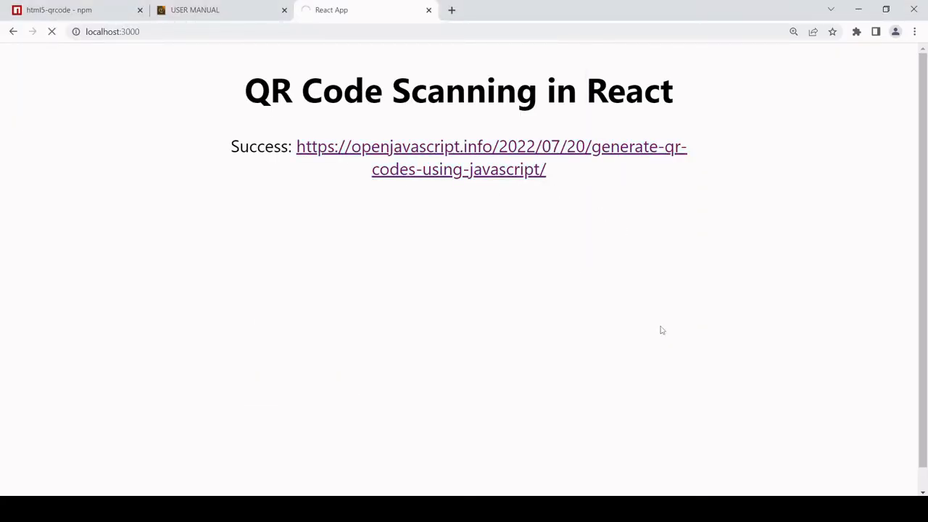
{"action": "left_click", "coordinate": [490, 145]}
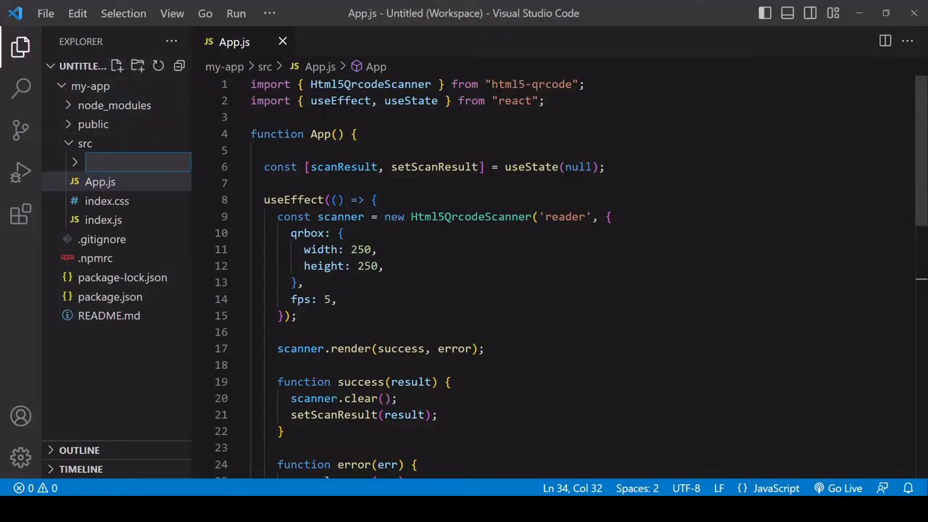
Step: Create src/components/Scanner.js and copy all of App.js into it
{"action": "type", "text": "components"}
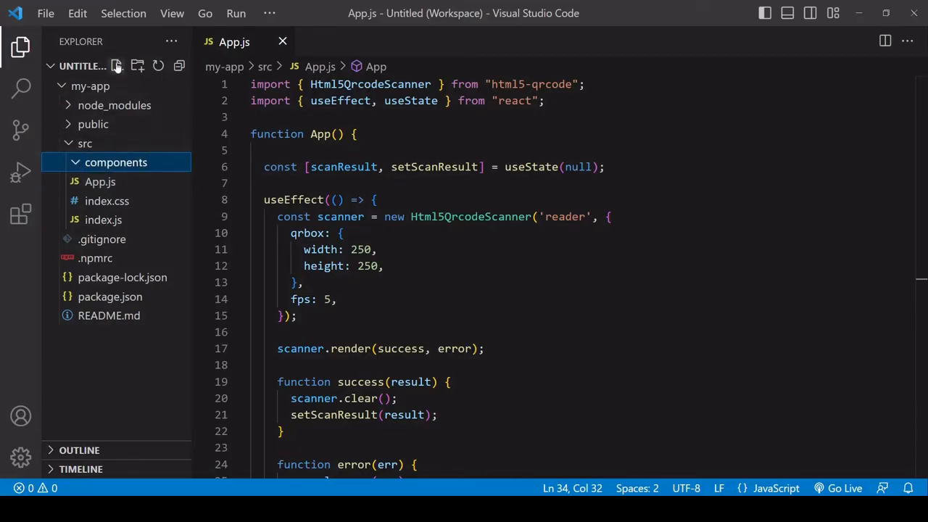
{"action": "type", "text": "Scan"}
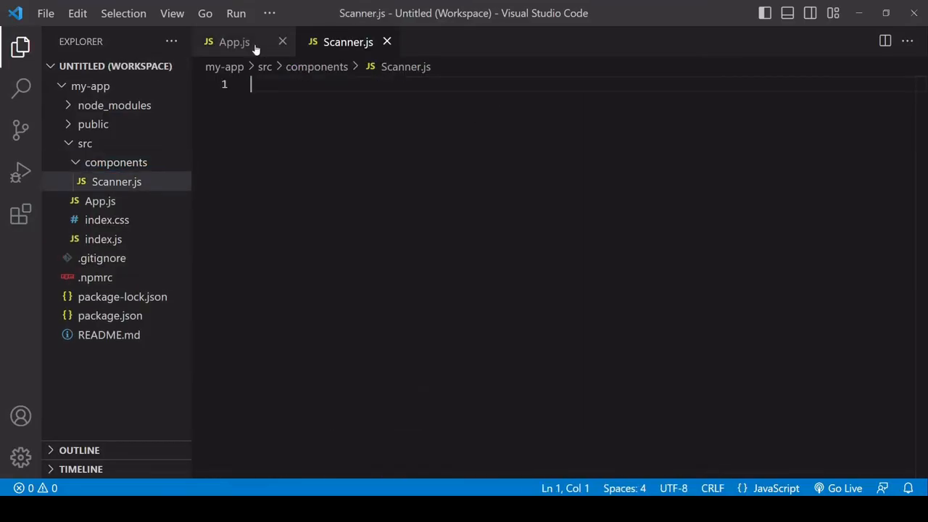
{"action": "left_click", "coordinate": [234, 41]}
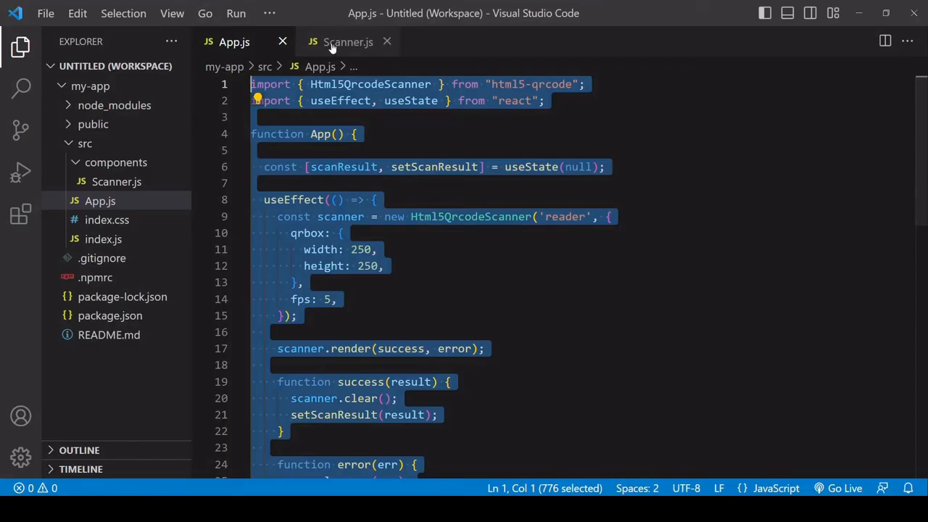
{"action": "left_click", "coordinate": [347, 40]}
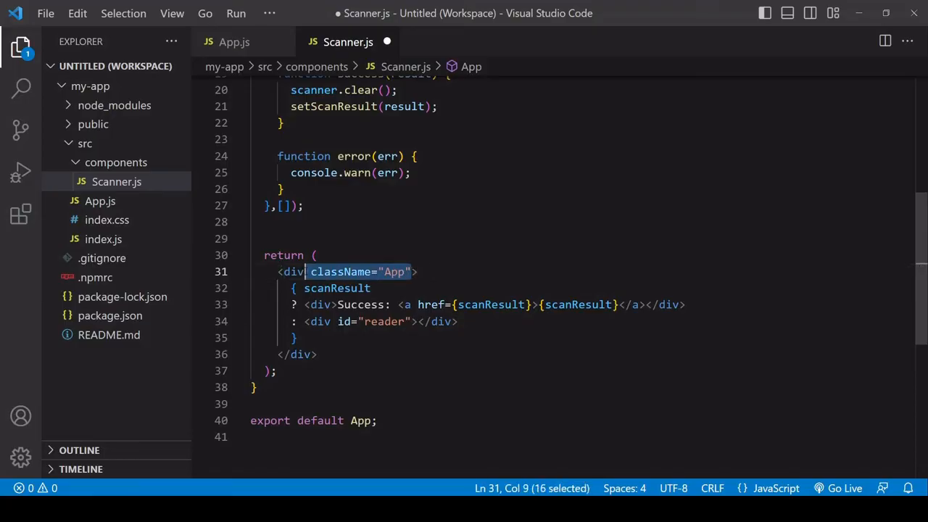
Step: Remove className="App" and rename the function and default export to Scanner
{"action": "key", "text": "Delete"}
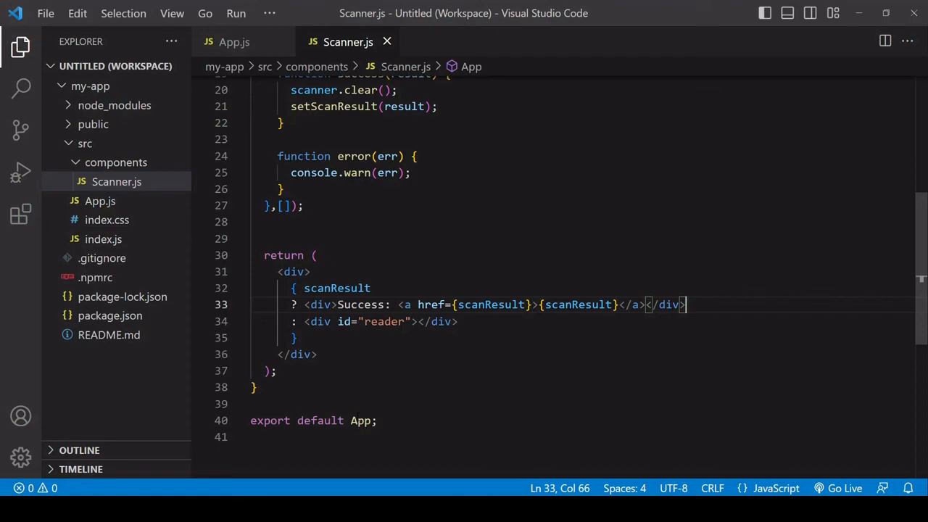
{"action": "type", "text": "Scanner"}
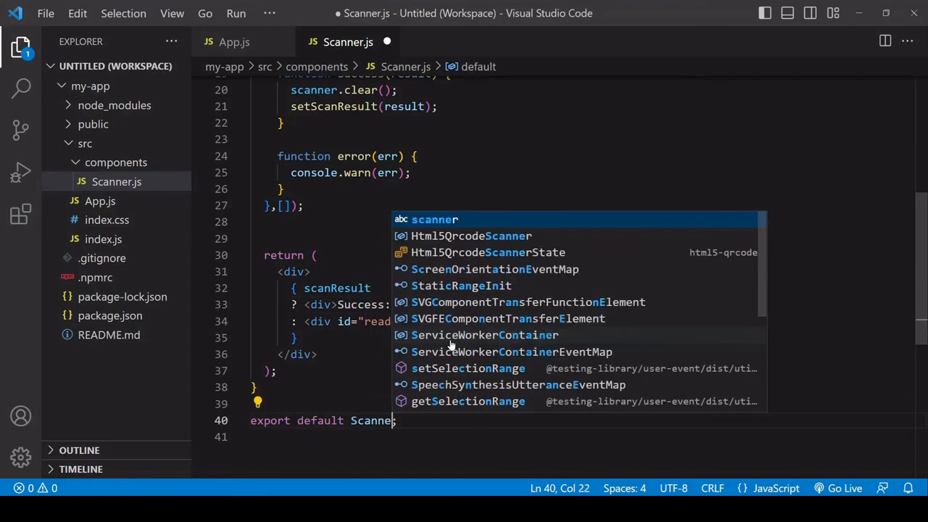
{"action": "type", "text": ";"}
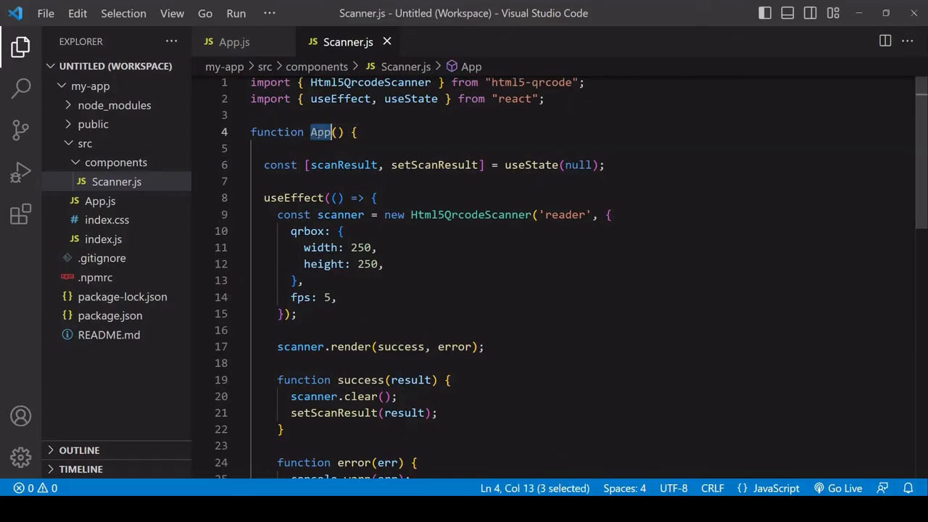
{"action": "type", "text": "Scanner"}
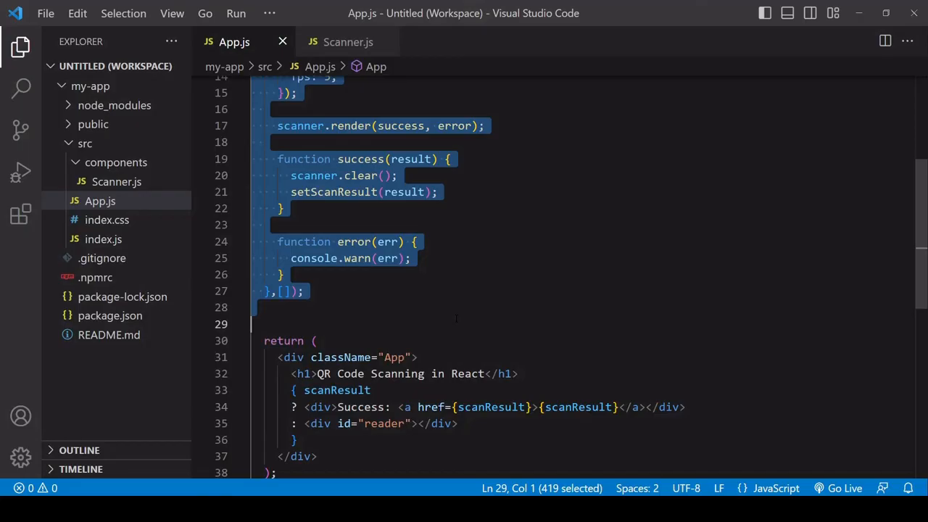
Step: Delete the useEffect and scan-result JSX from App.js and render <Scanner/> under the heading
{"action": "key", "text": "Delete"}
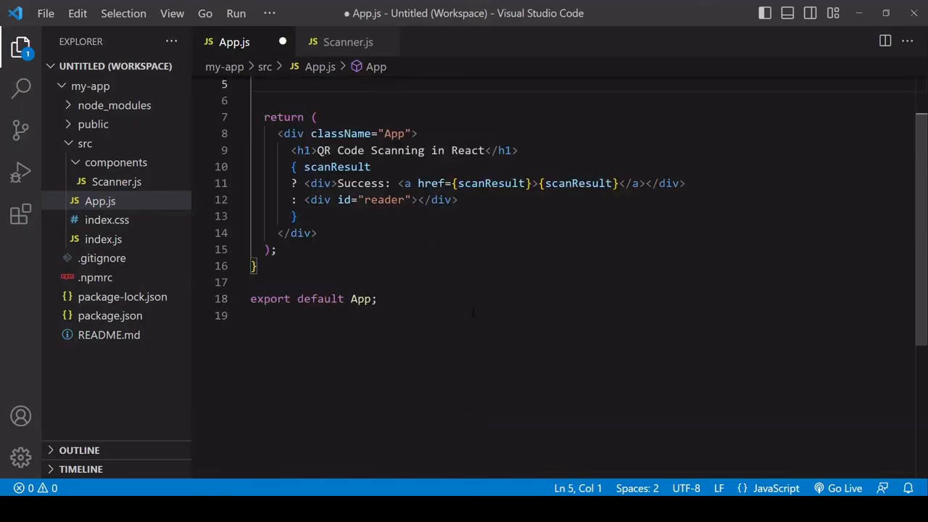
{"action": "left_click_drag", "start_coordinate": [290, 167], "coordinate": [298, 216]}
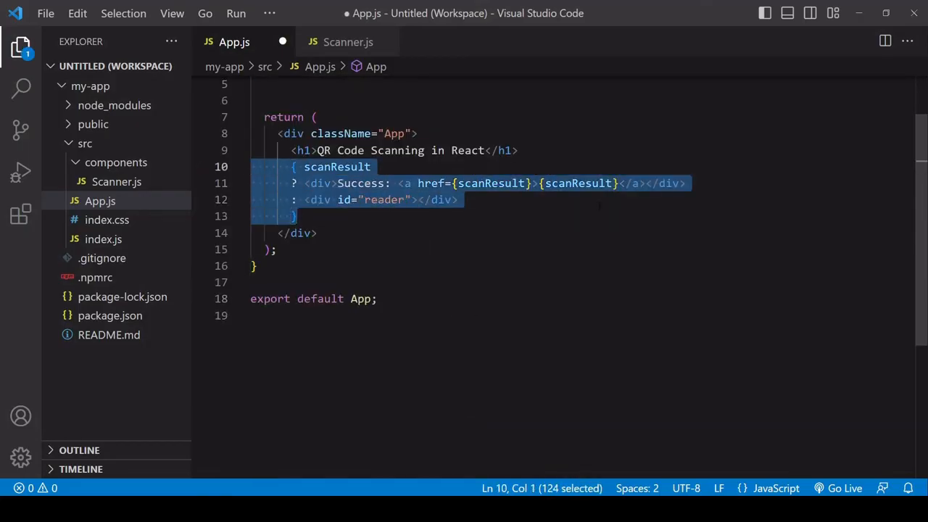
{"action": "key", "text": "Delete"}
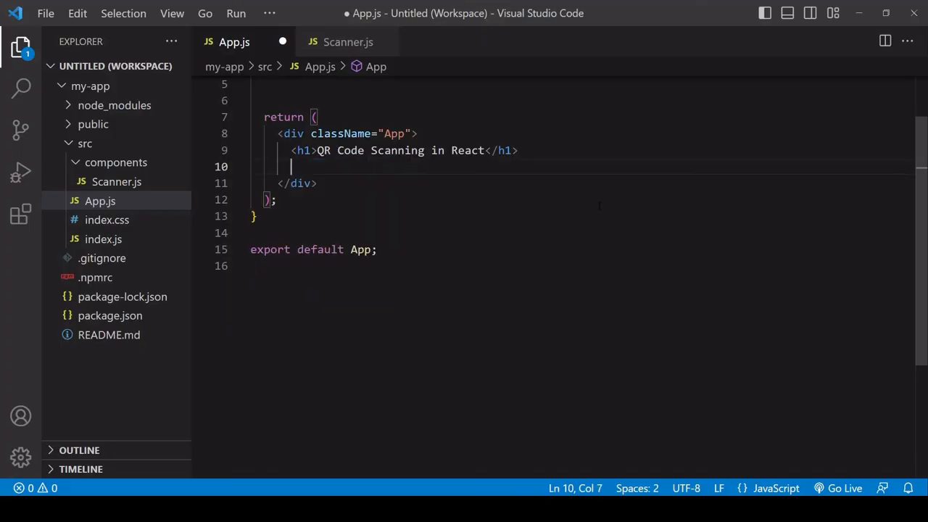
{"action": "type", "text": "<"}
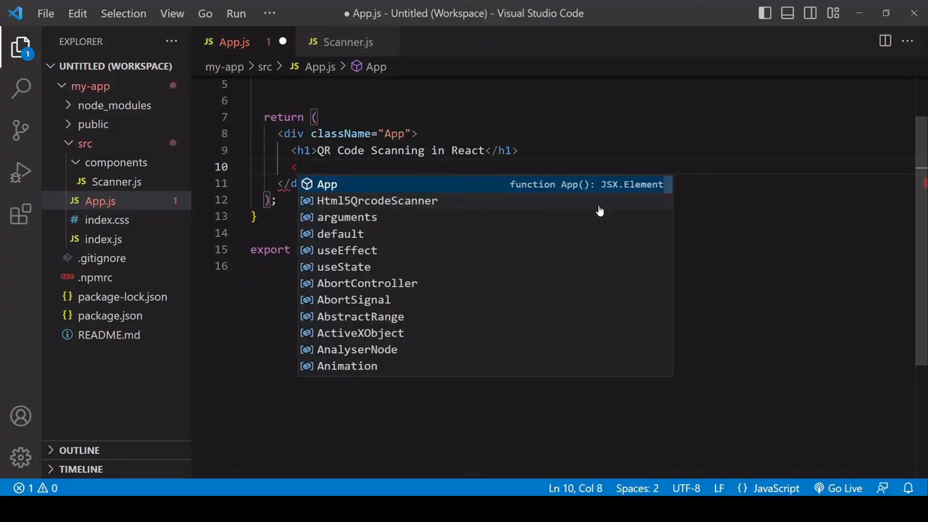
{"action": "type", "text": "Scanner/>"}
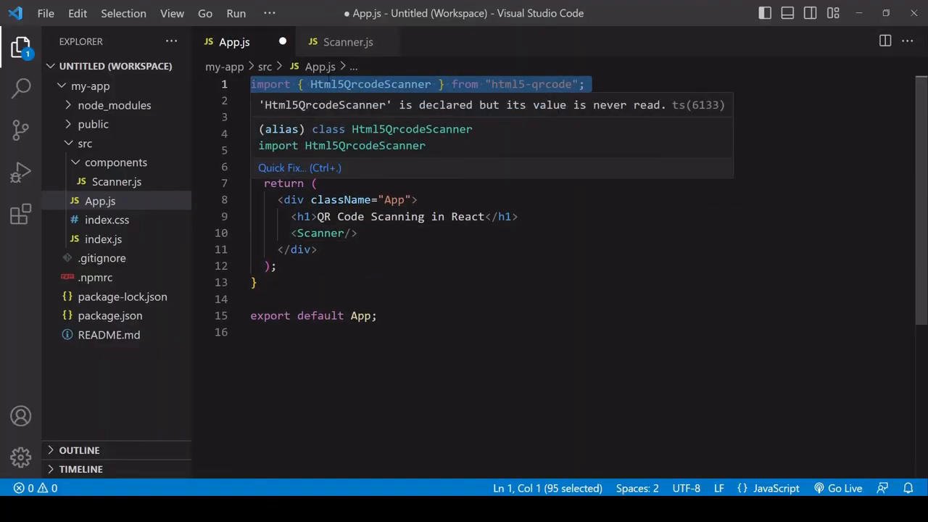
Step: Replace the html5-qrcode import with import Scanner from './components/Scanner'
{"action": "type", "text": "import Scanner"}
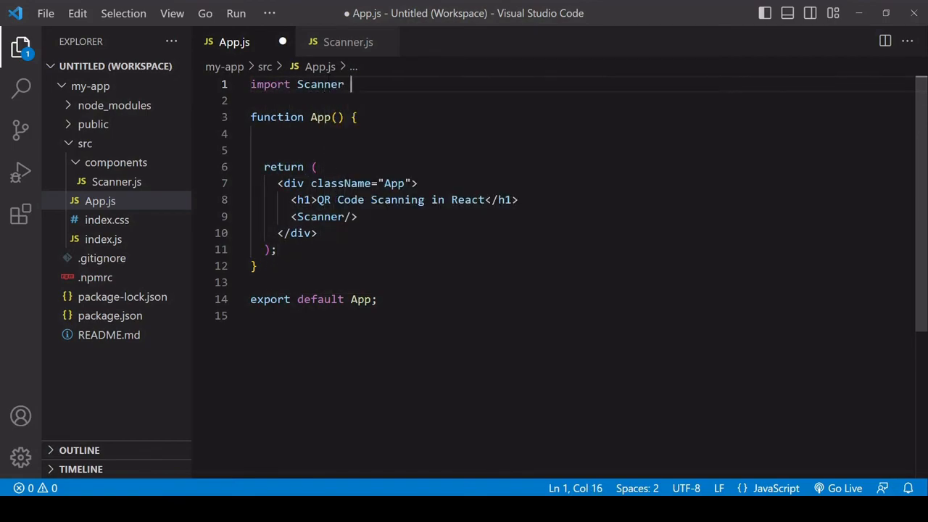
{"action": "type", "text": "from './components"}
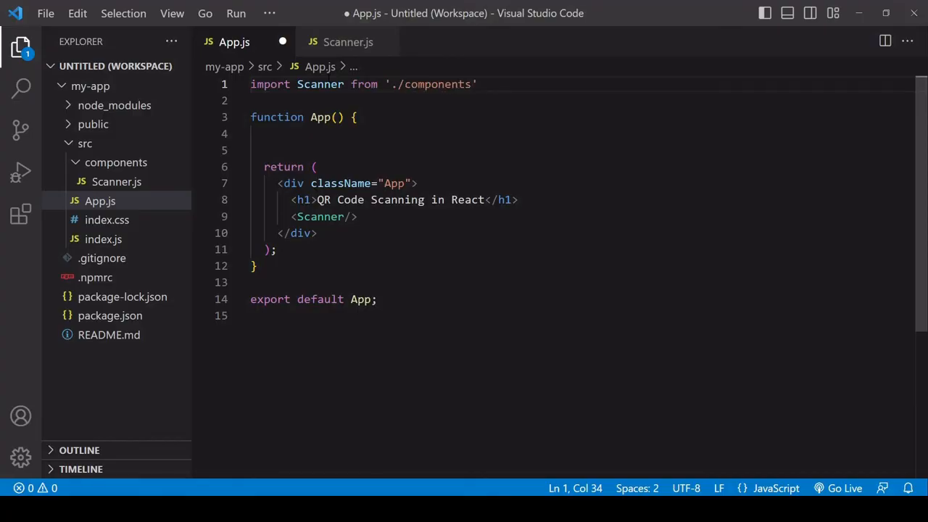
{"action": "type", "text": "/Scanner"}
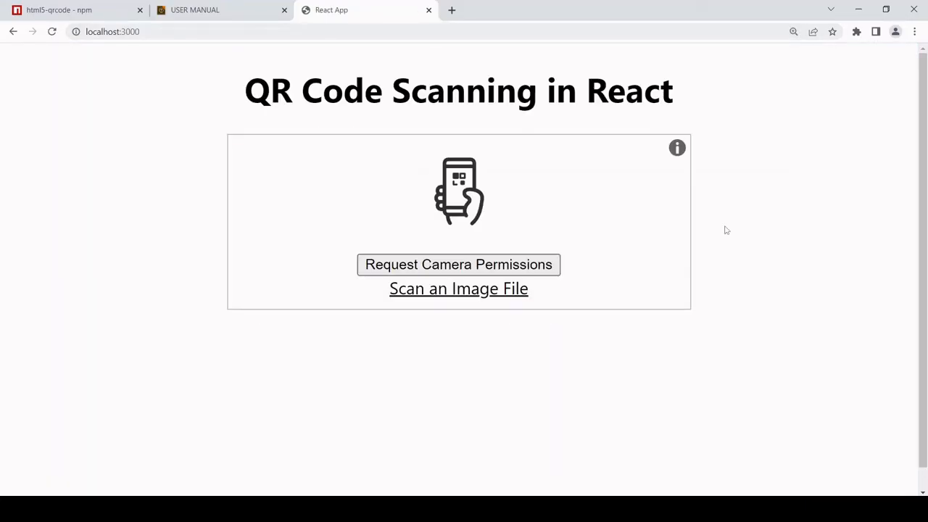
Step: Request camera permissions and allow the page to use the camera for scanning
{"action": "left_click", "coordinate": [458, 264]}
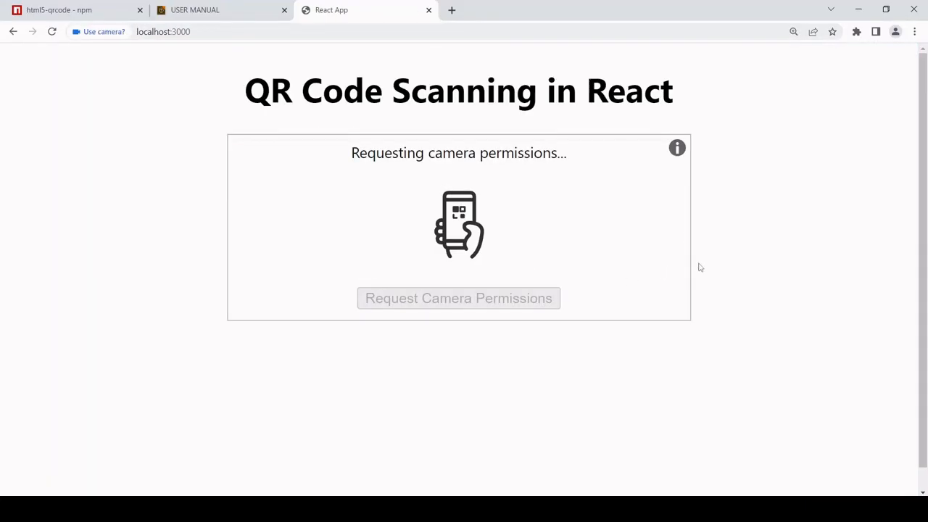
{"action": "left_click", "coordinate": [96, 32]}
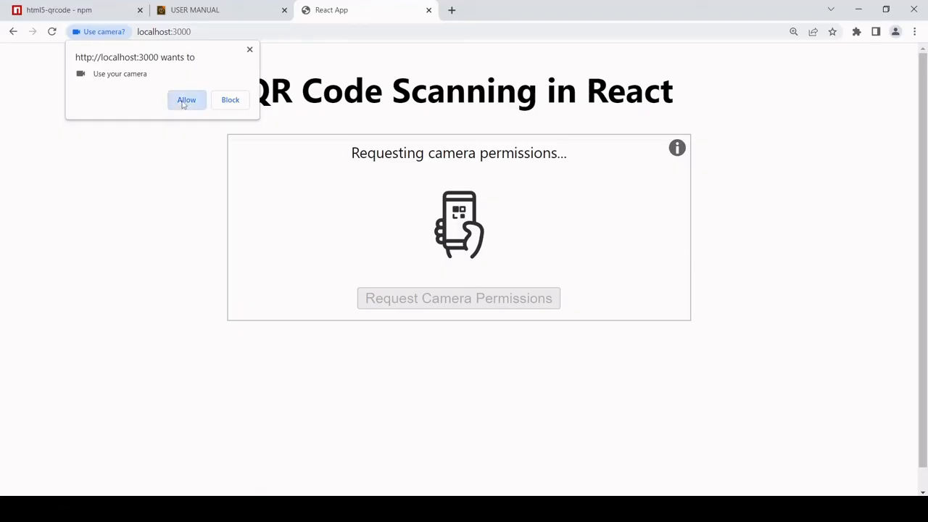
{"action": "left_click", "coordinate": [186, 99]}
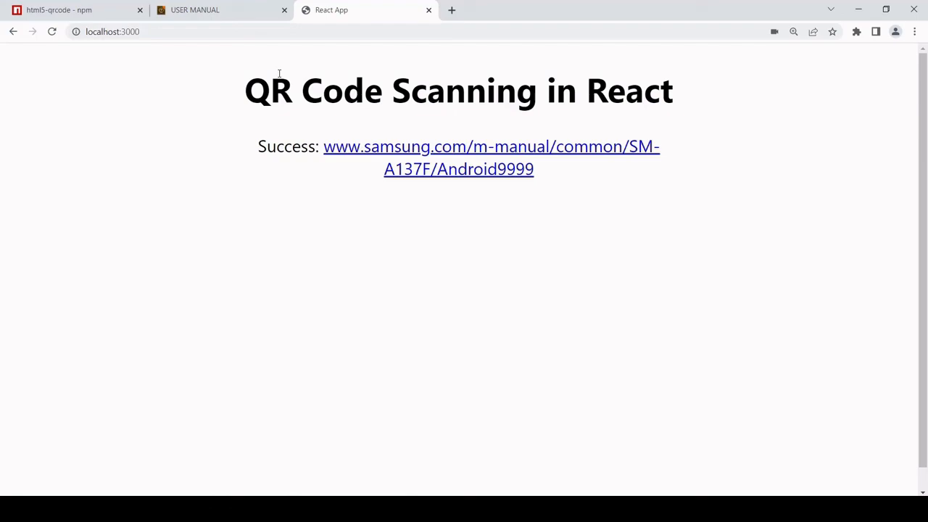
{"action": "mouse_move", "coordinate": [675, 249]}
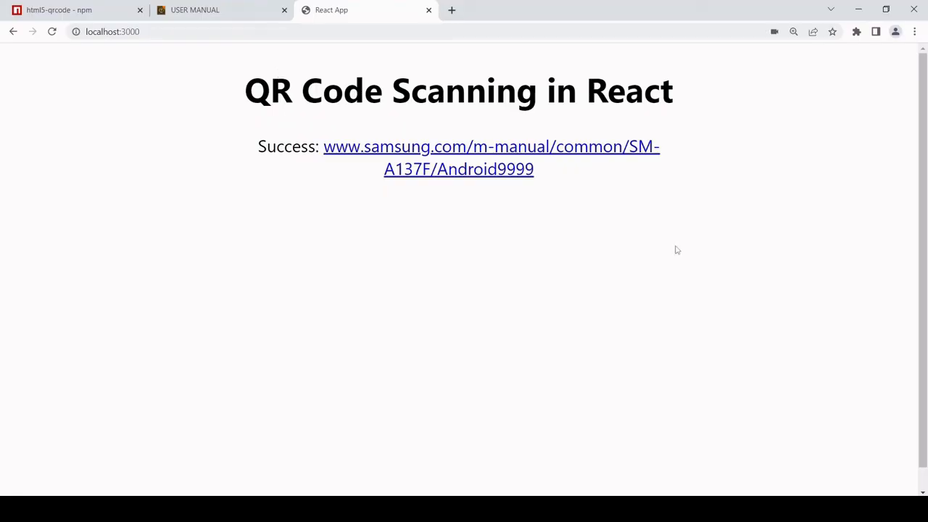